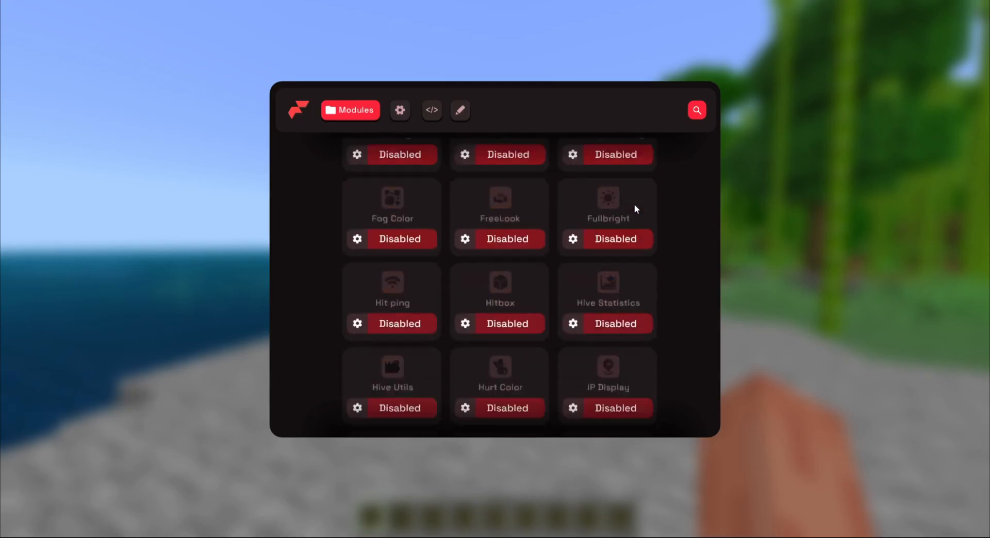
Return to the Flarial homepage and download the Flarial launcher via the Download button
scroll("up", 3)
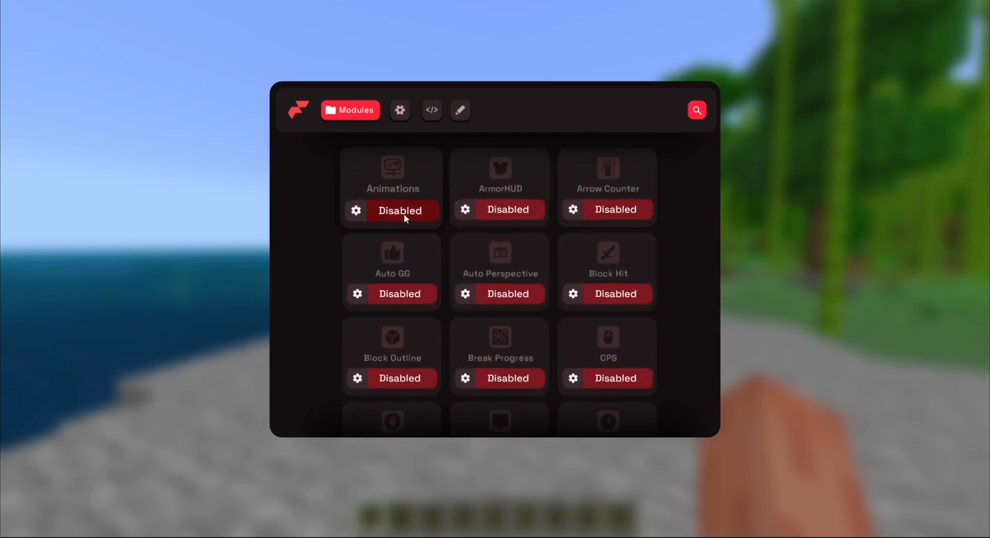
left_click(400, 210)
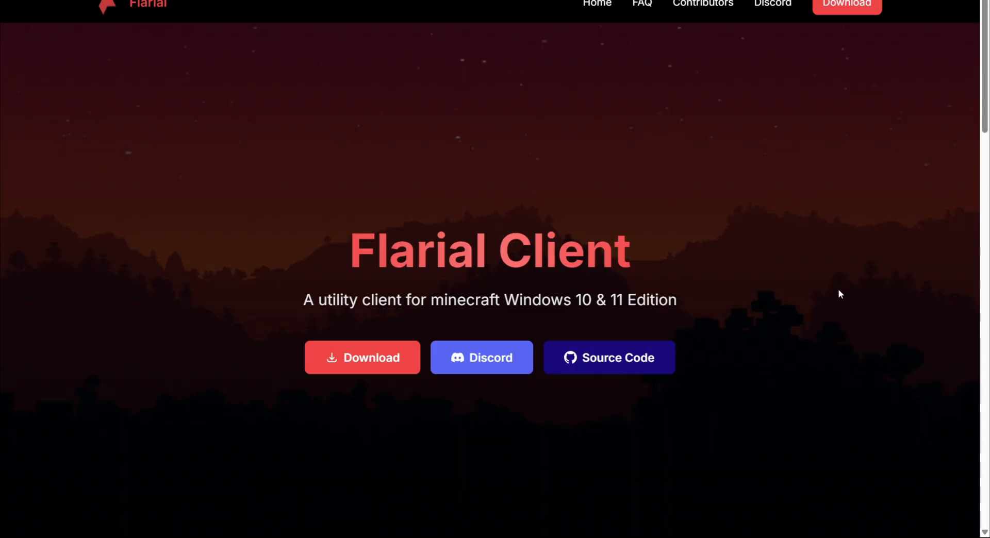
mouse_move(498, 240)
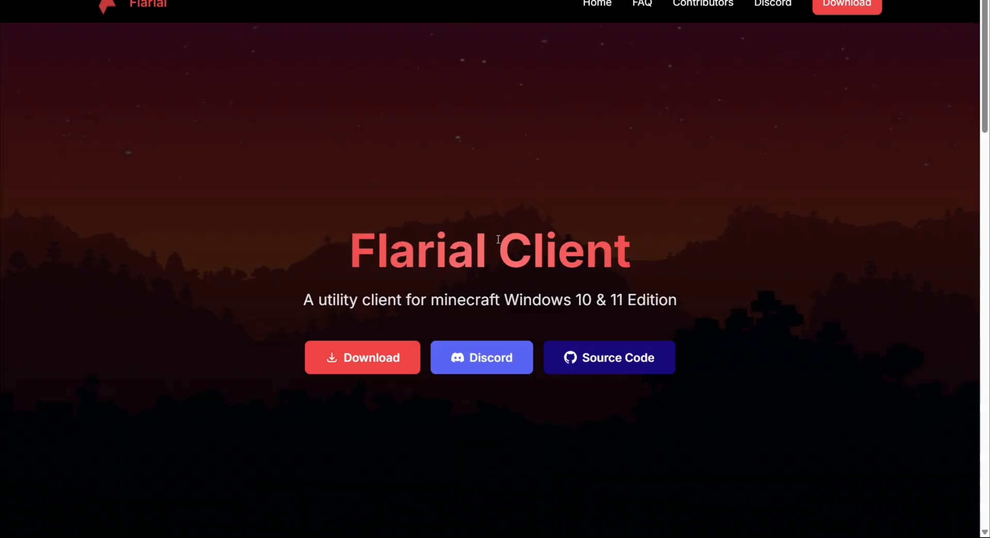
mouse_move(360, 245)
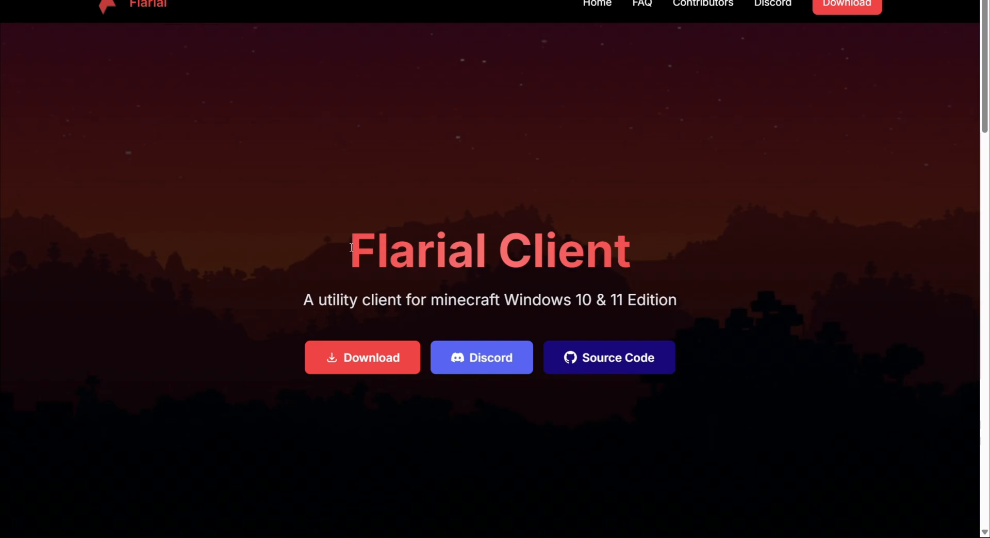
left_click(481, 357)
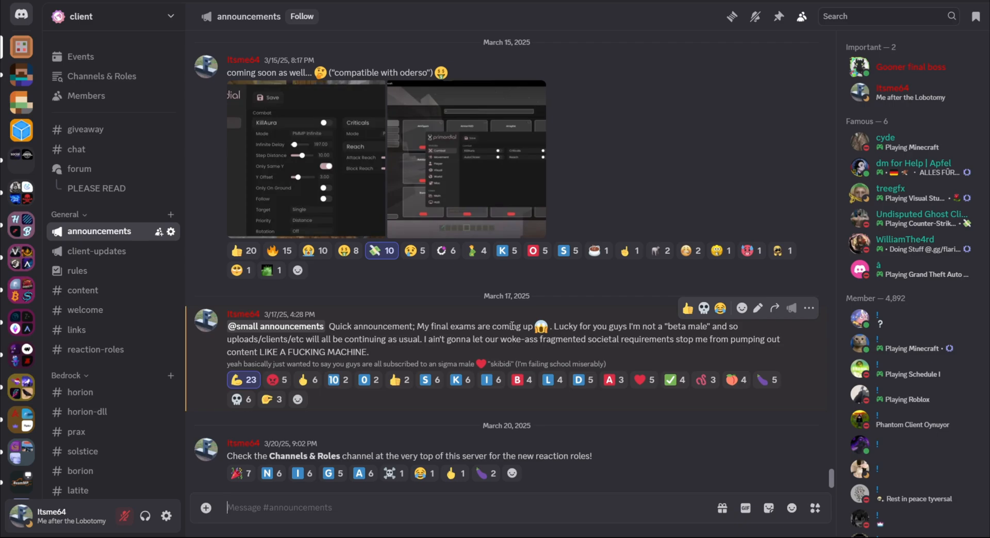
mouse_move(530, 317)
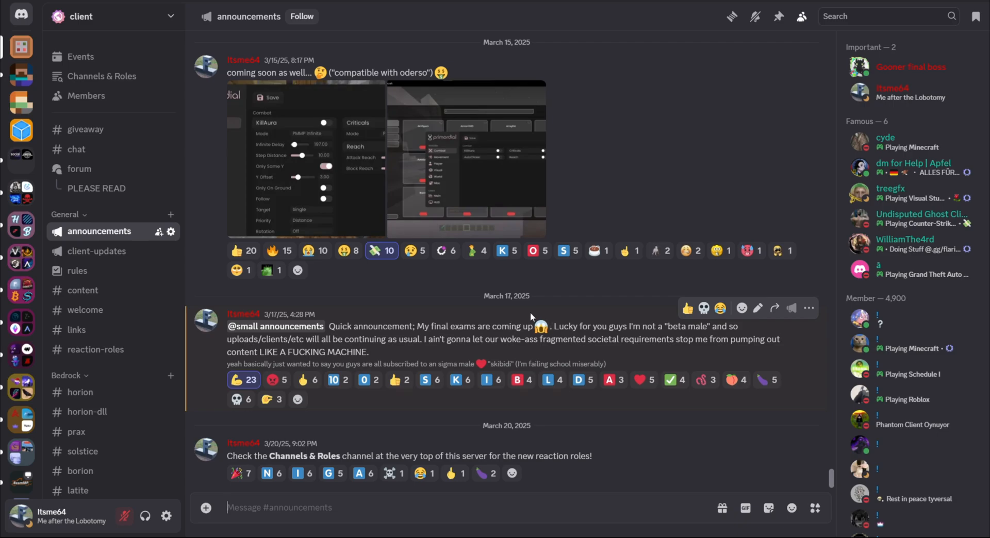
scroll("down", 3)
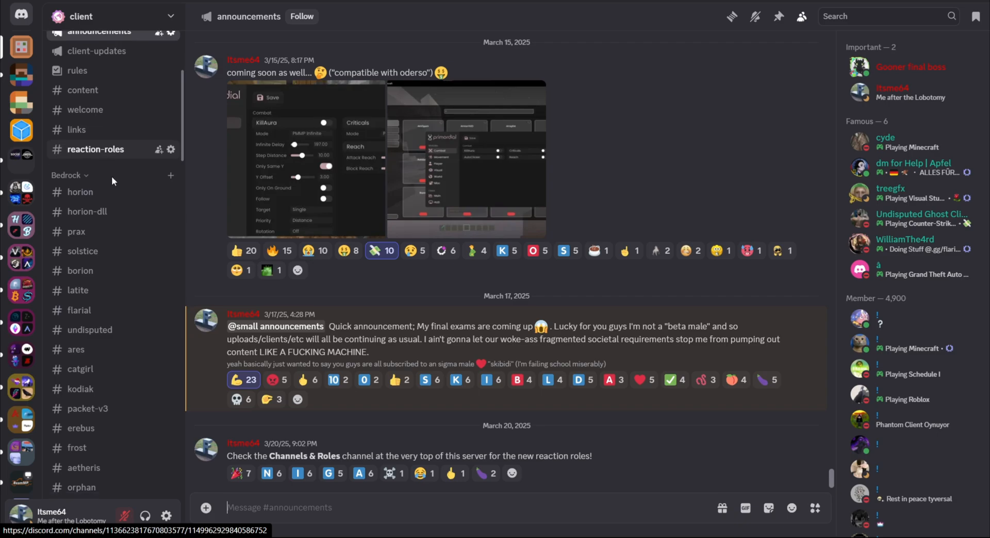
scroll("down", 3)
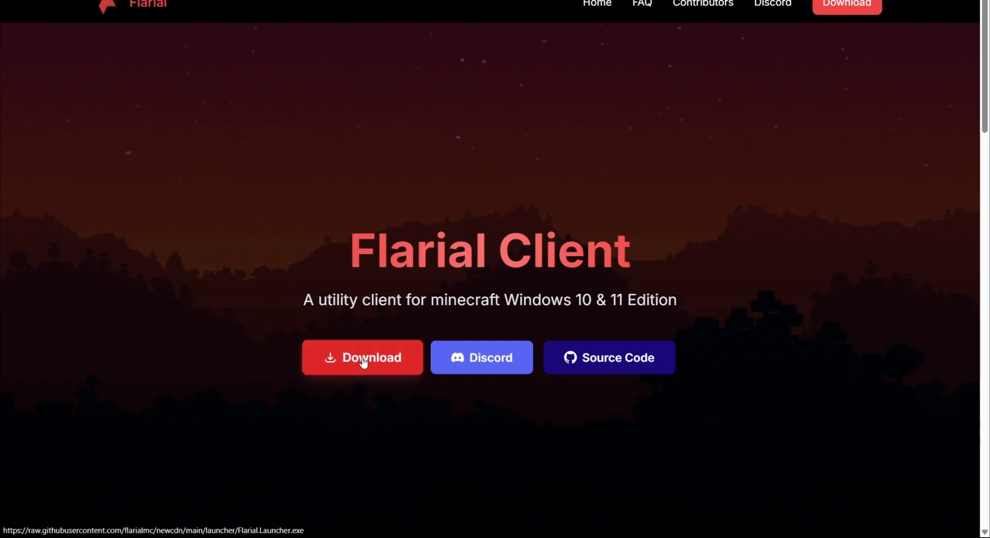
left_click(362, 358)
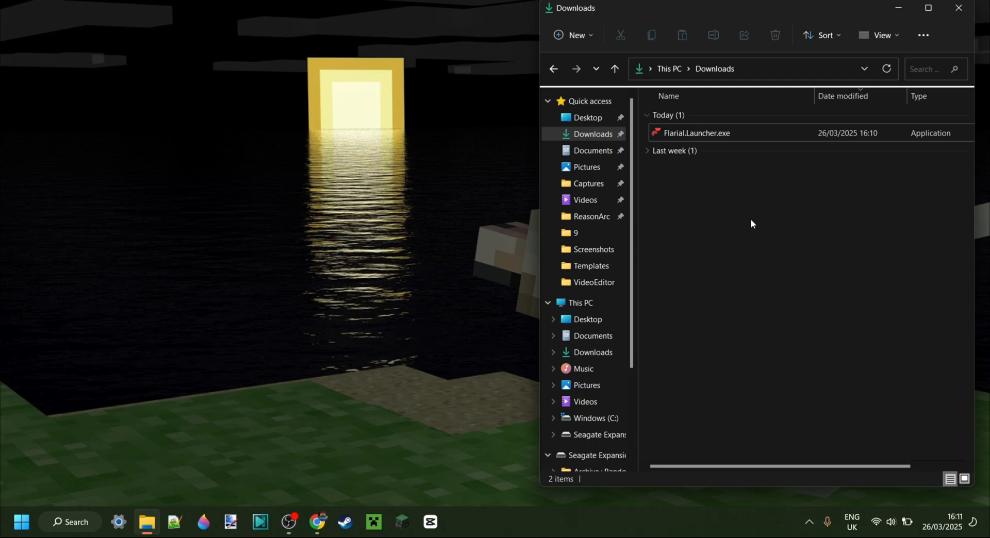
mouse_move(698, 134)
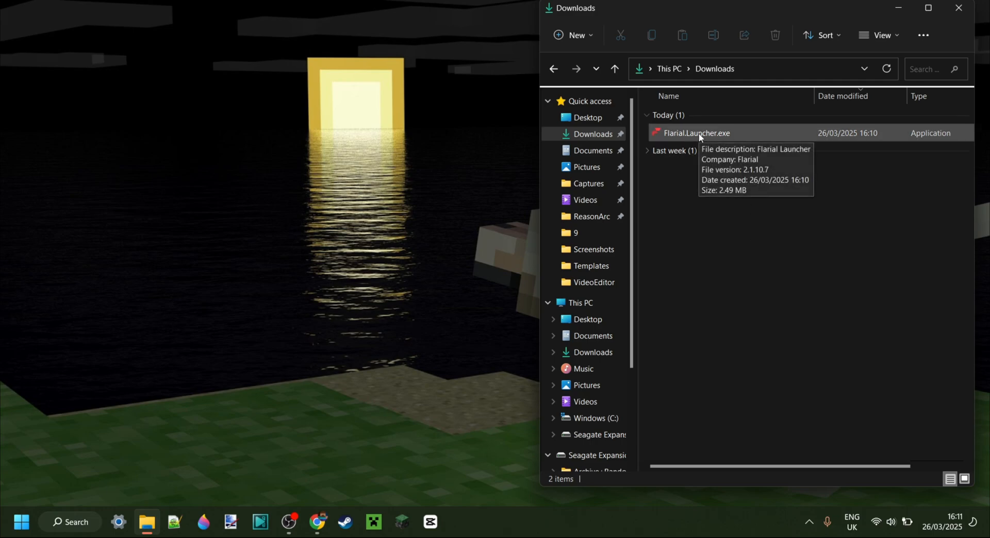
Run Flarial.Launcher.exe from the Downloads folder
left_click(694, 133)
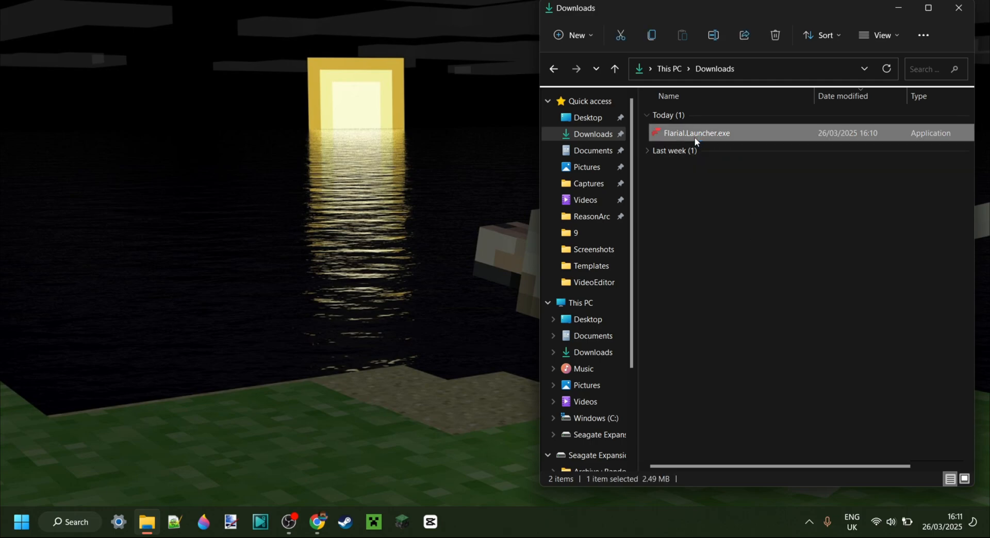
double_click(696, 133)
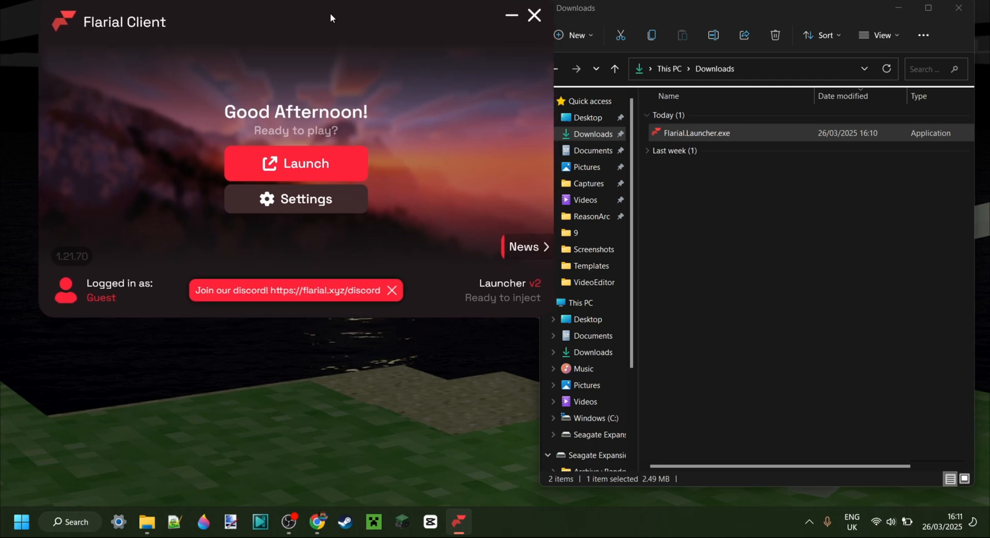
mouse_move(314, 24)
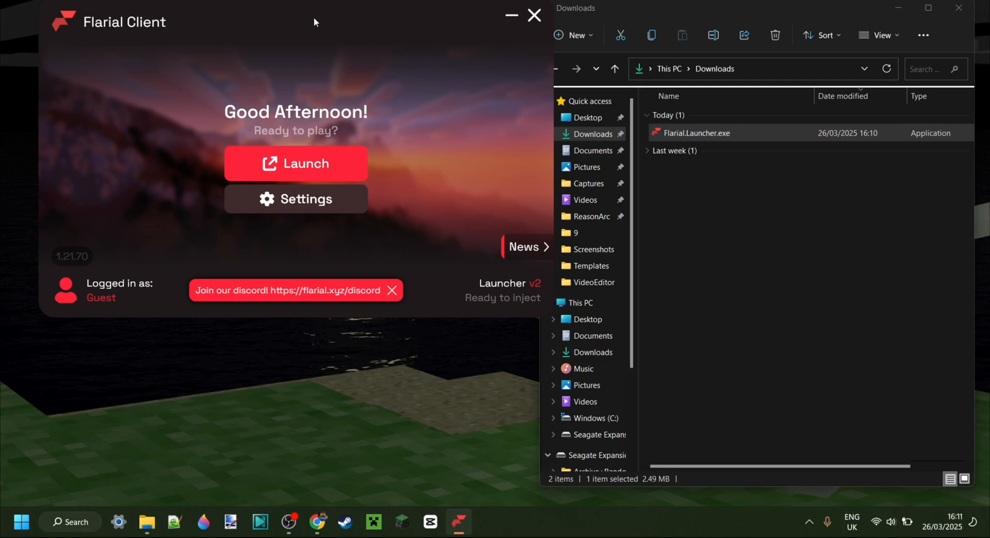
Close the Downloads window, nudge the launcher right and dismiss the Discord invite banner
left_click(958, 7)
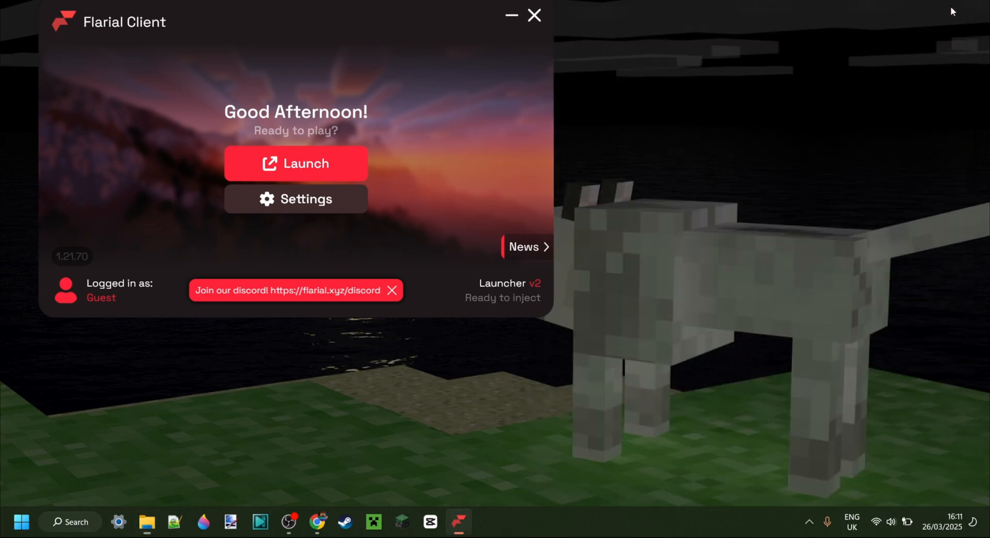
left_click_drag(298, 11, 334, 19)
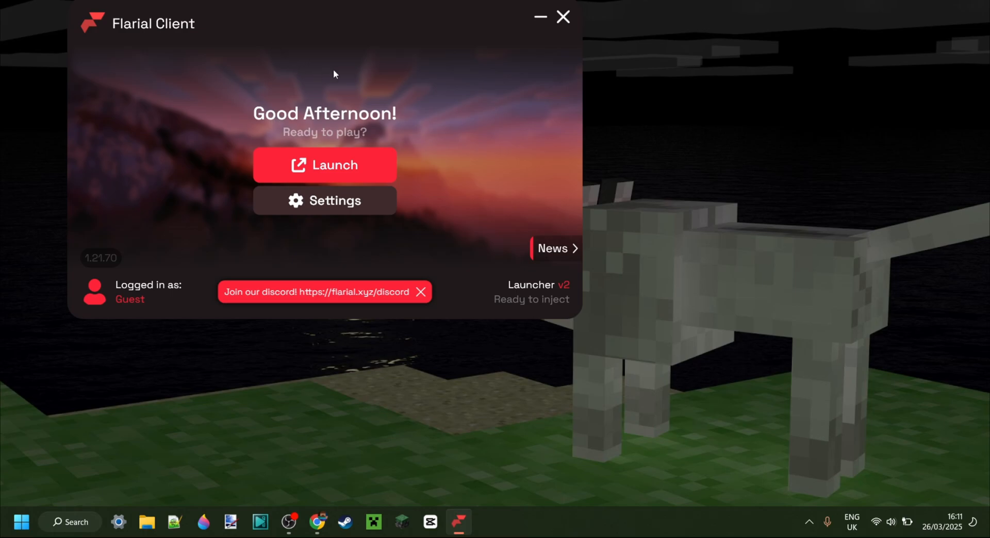
mouse_move(361, 298)
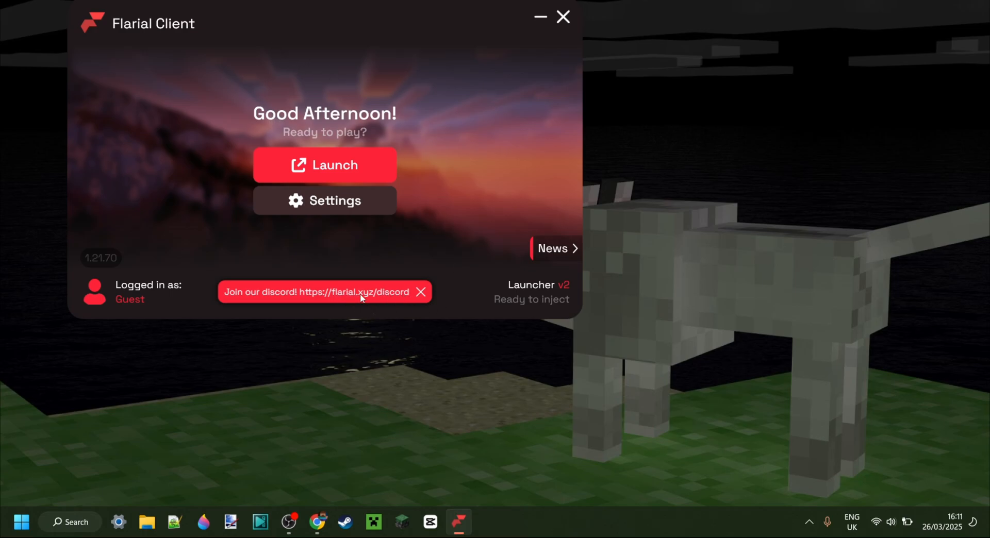
mouse_move(417, 306)
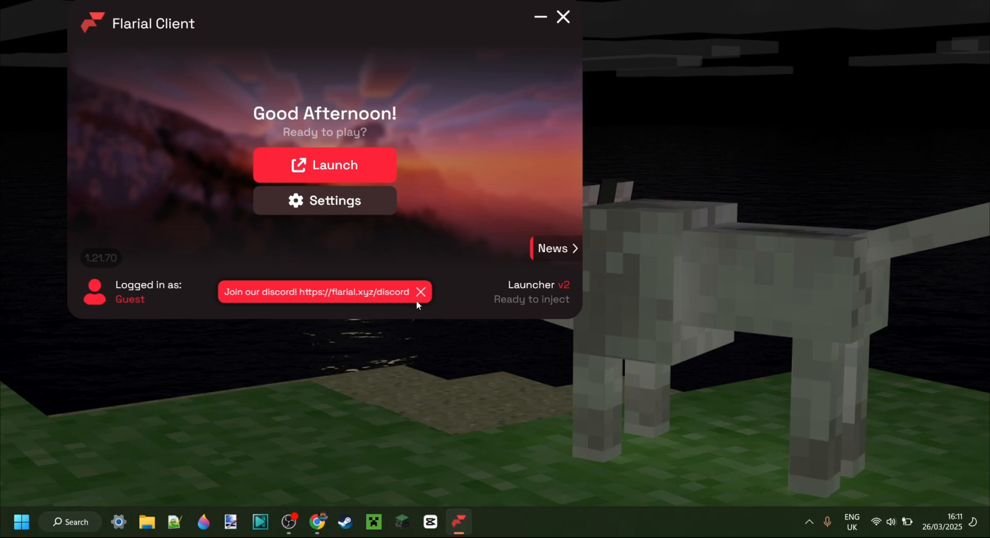
mouse_move(468, 175)
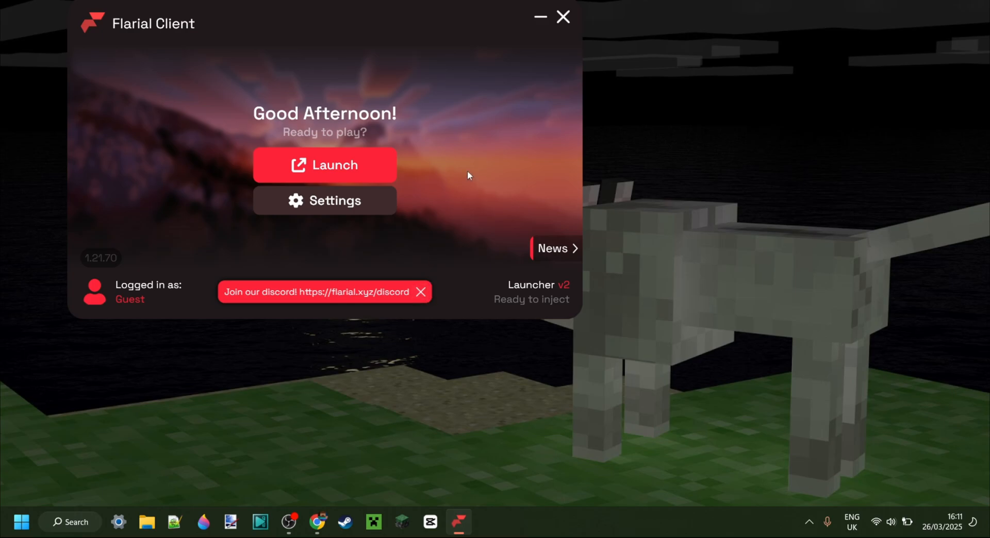
mouse_move(367, 92)
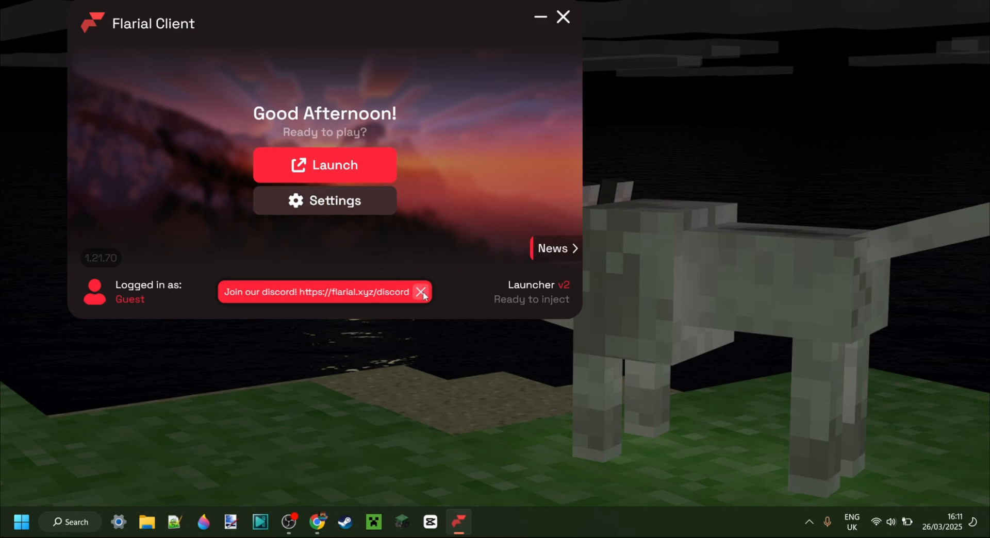
left_click(422, 292)
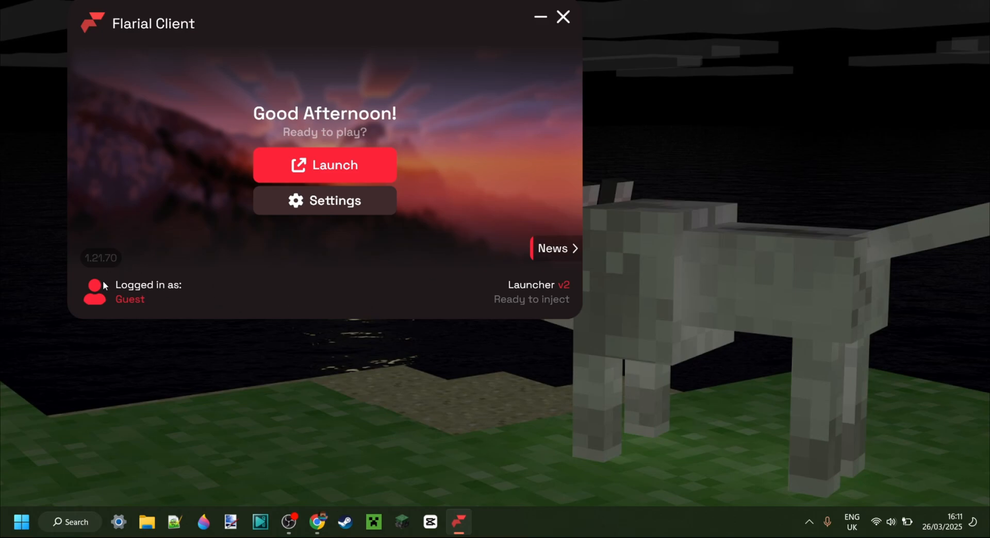
mouse_move(170, 298)
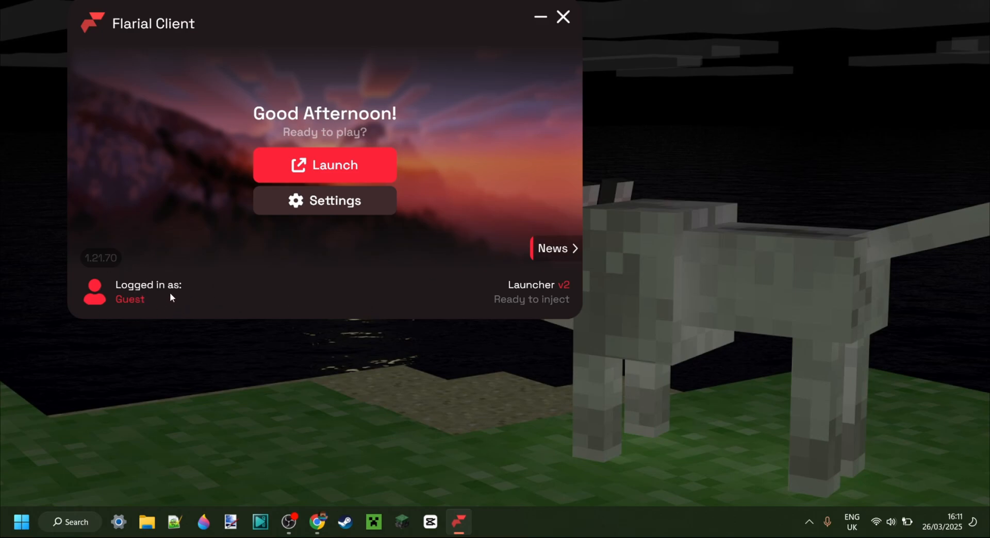
mouse_move(333, 209)
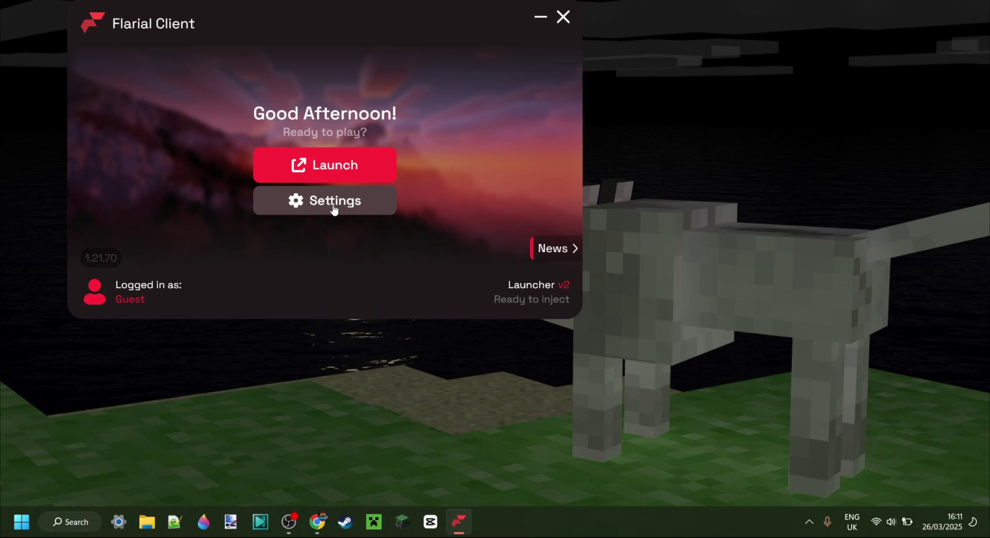
Open the launcher's Settings page showing Beta DLL turned on
left_click(323, 200)
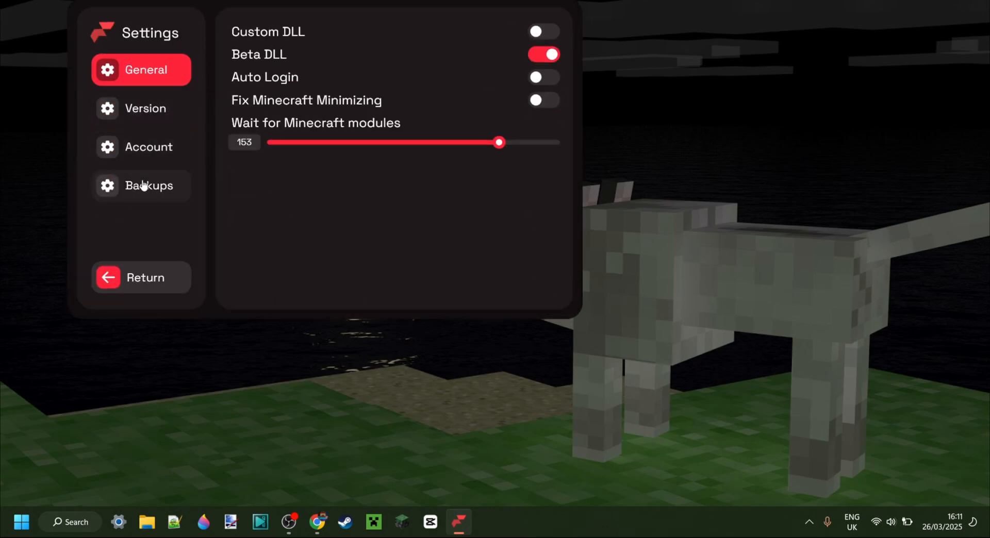
mouse_move(230, 229)
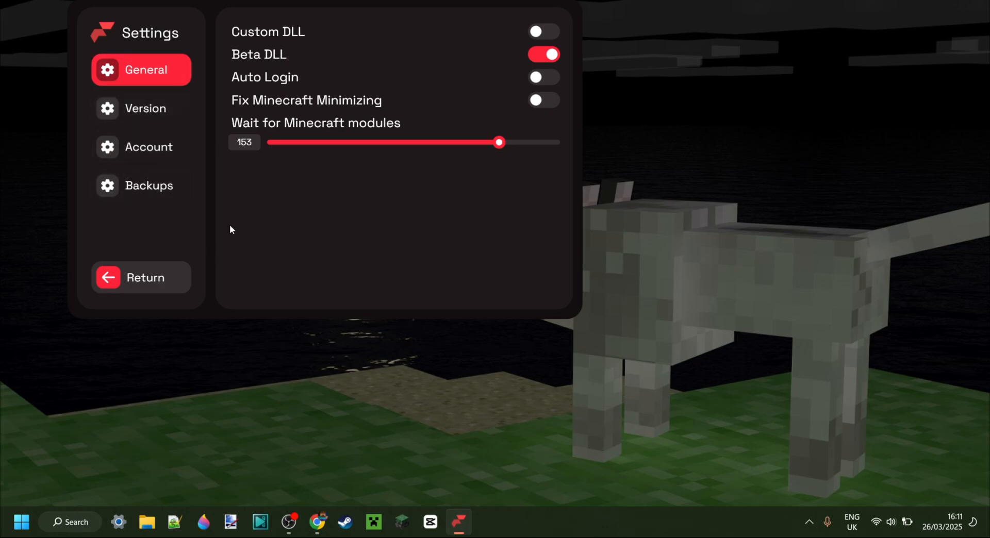
mouse_move(559, 51)
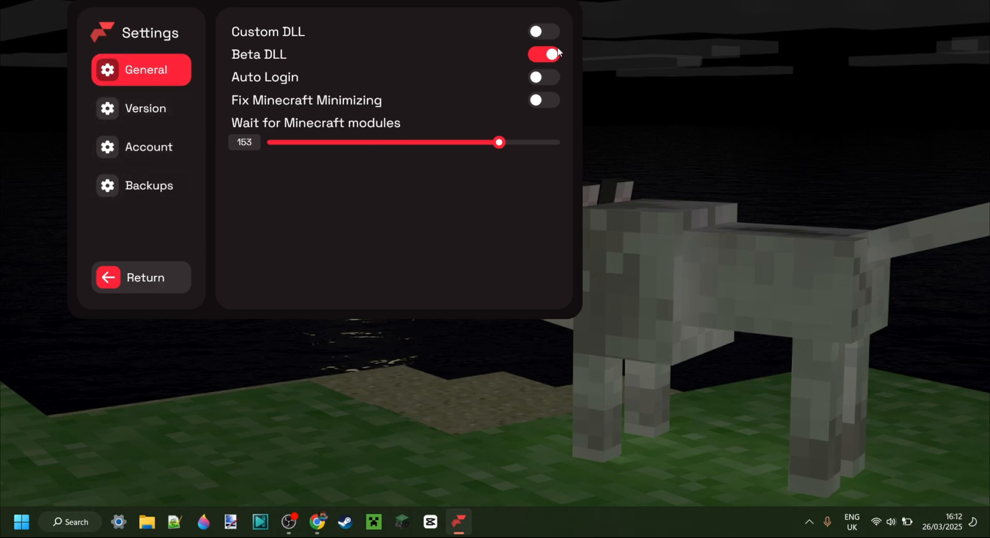
mouse_move(562, 57)
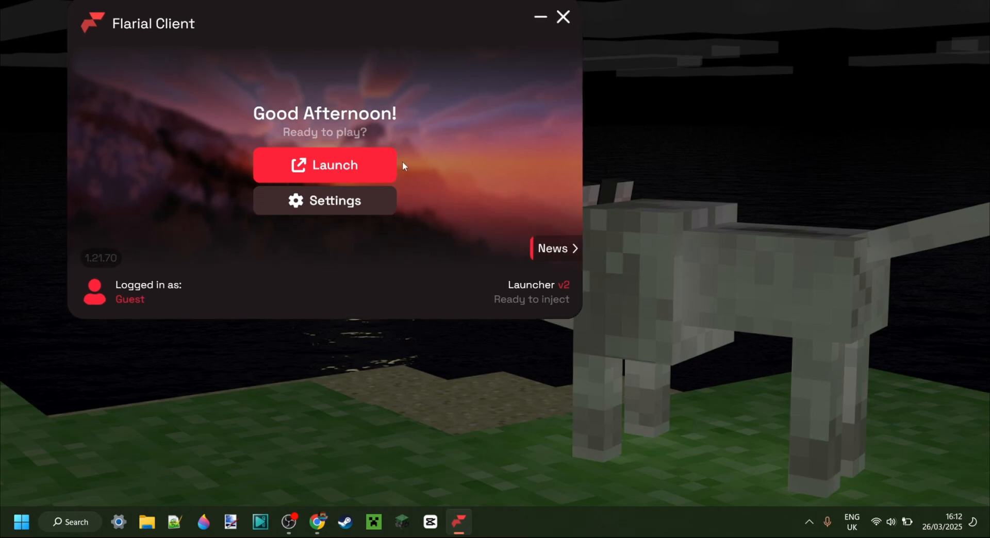
mouse_move(342, 165)
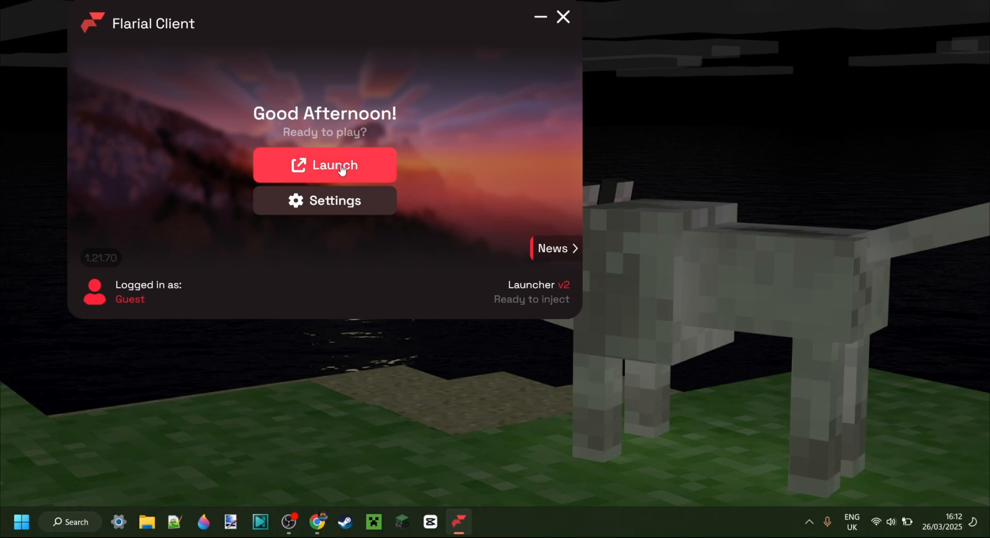
Launch the client so it downloads and injects into Minecraft
left_click(324, 165)
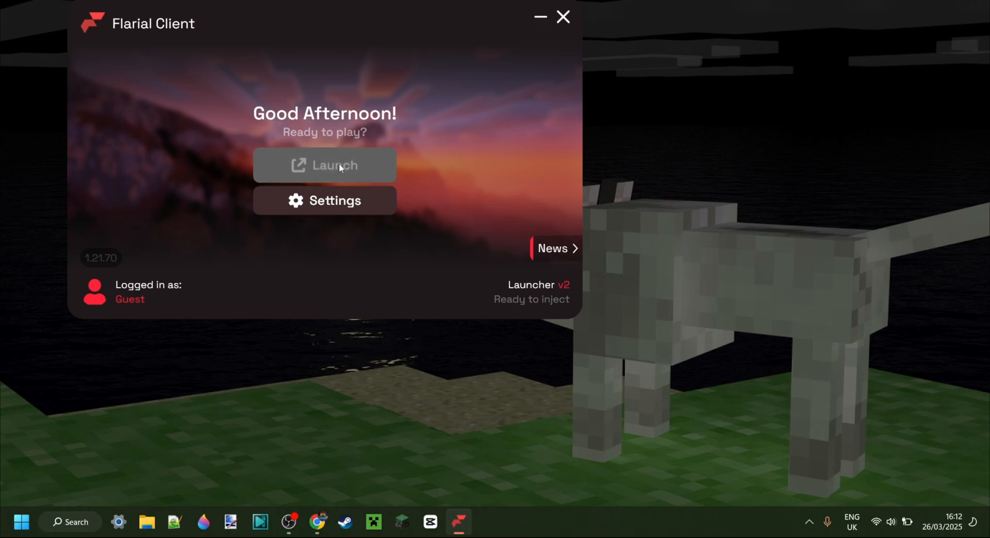
left_click(324, 165)
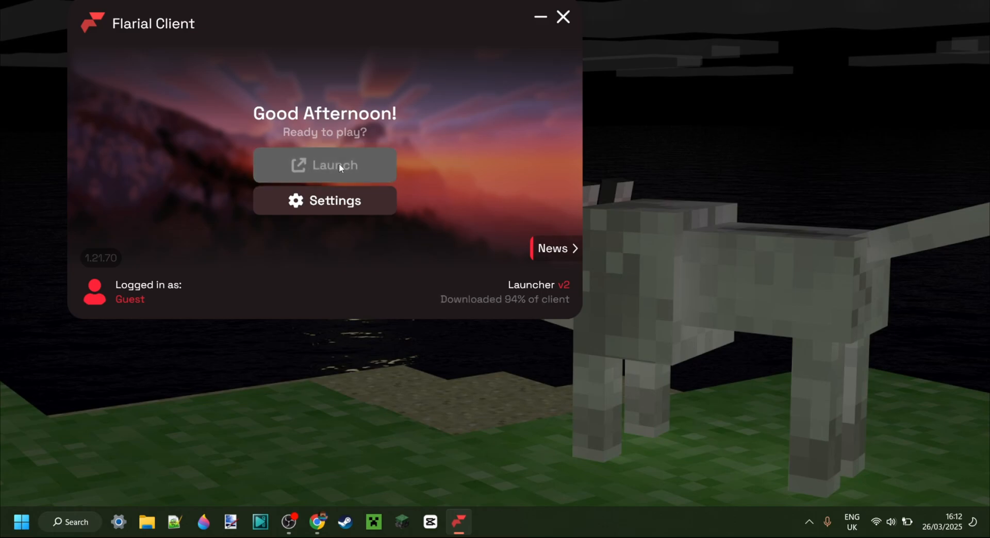
left_click(324, 166)
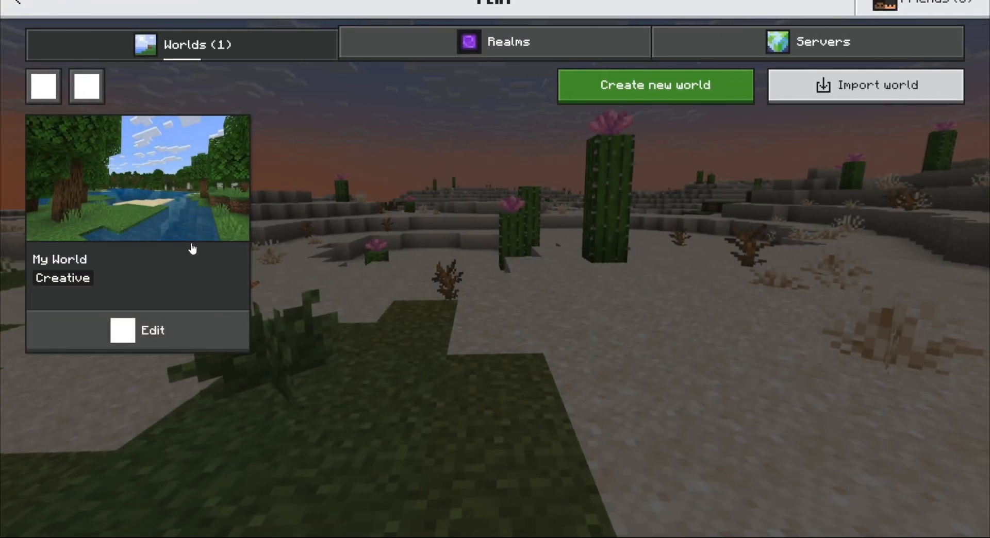
Load the creative world My World from the Worlds tab
left_click(137, 178)
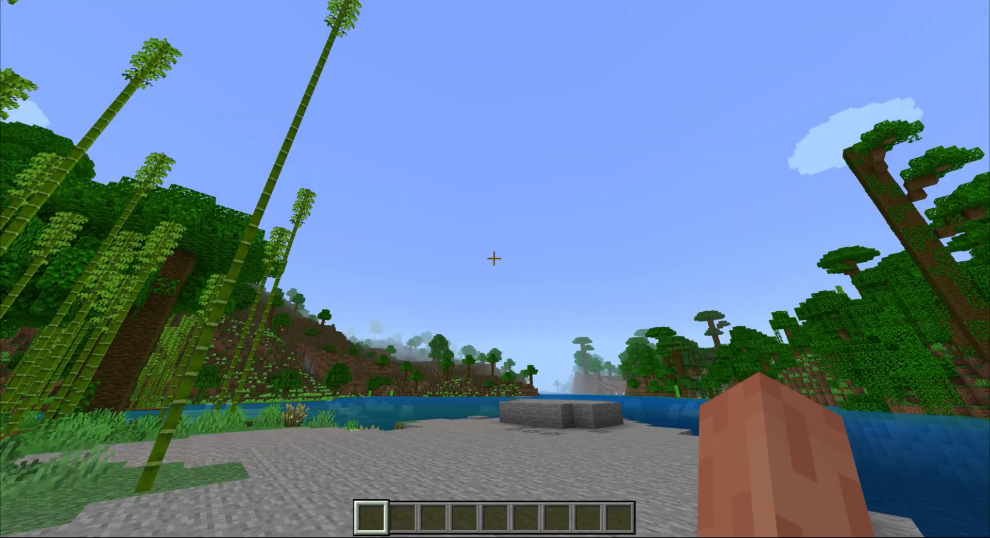
mouse_move(496, 269)
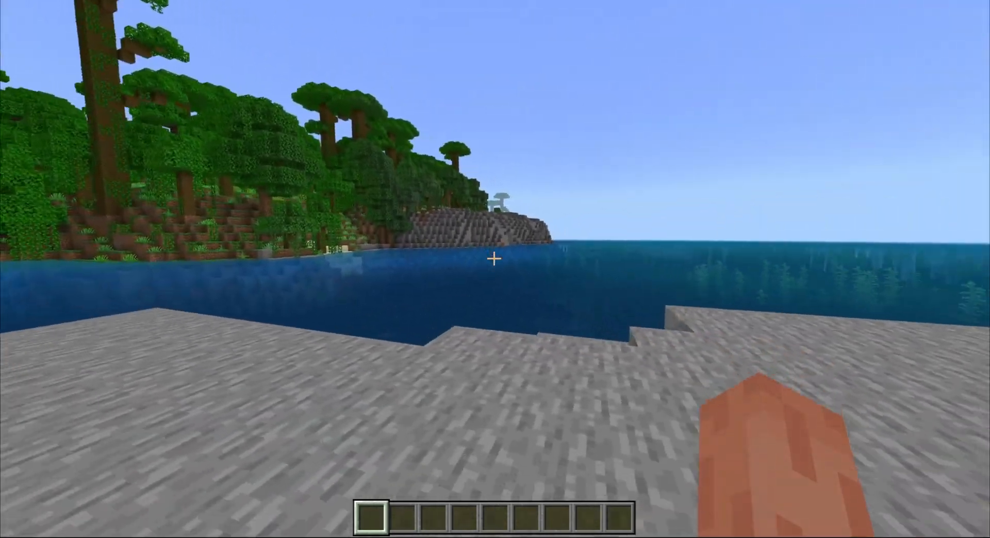
key("F5")
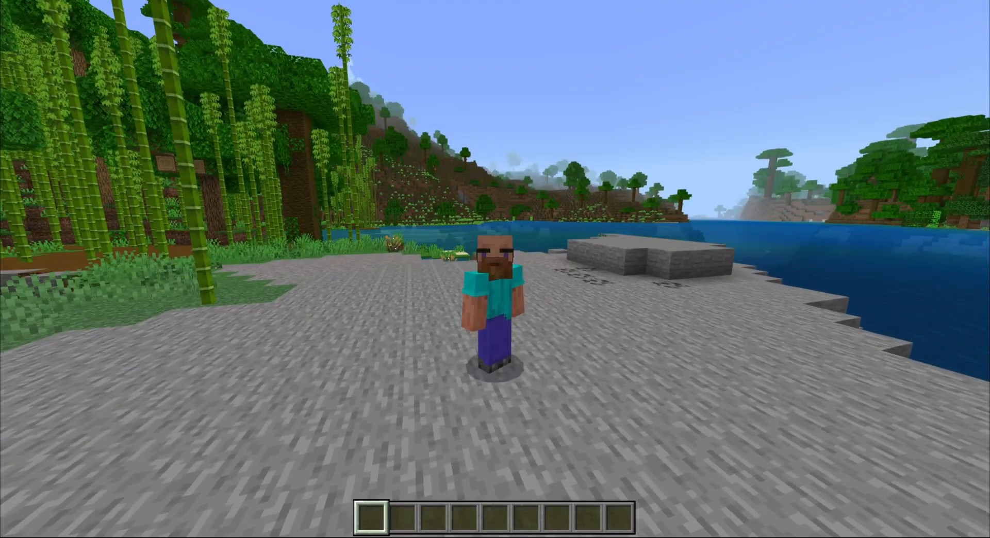
mouse_move(495, 269)
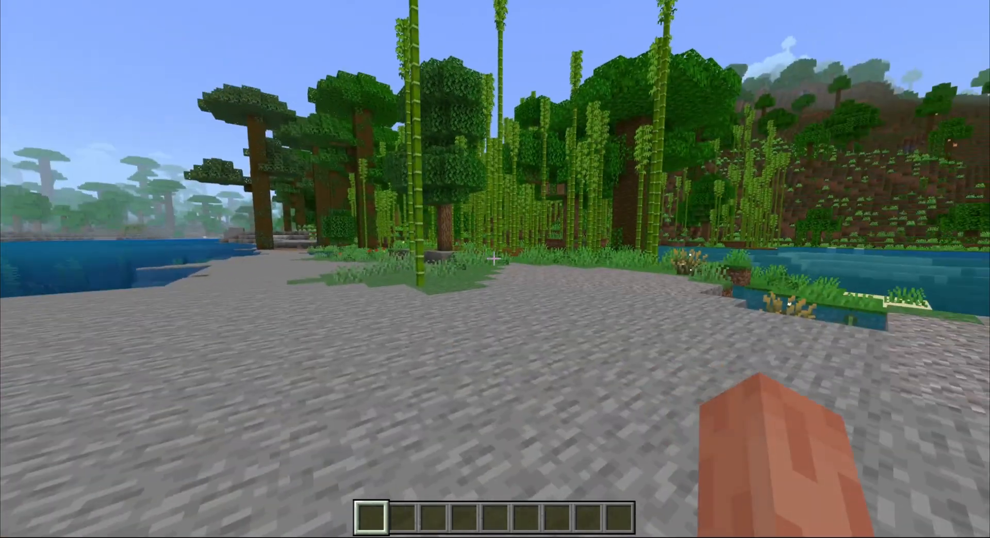
mouse_move(495, 269)
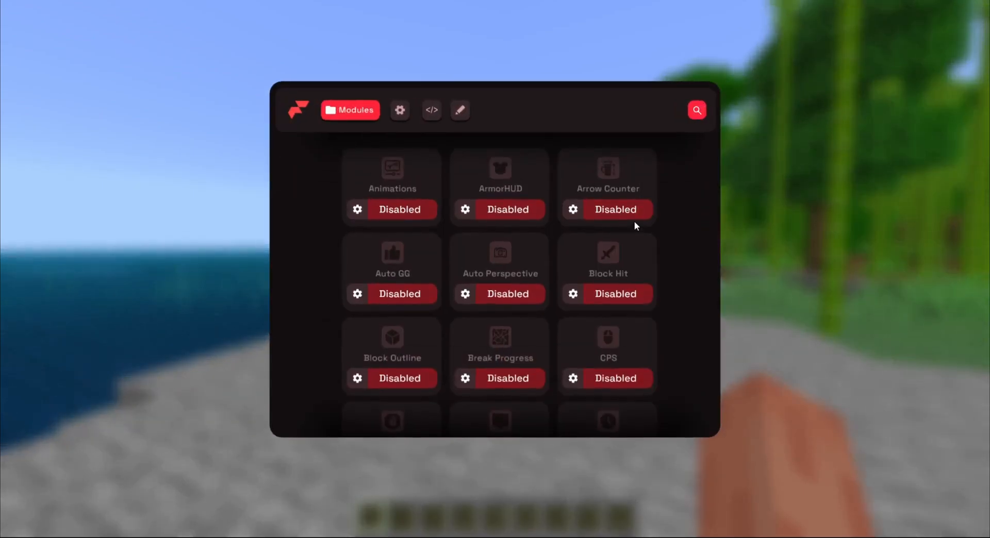
mouse_move(688, 182)
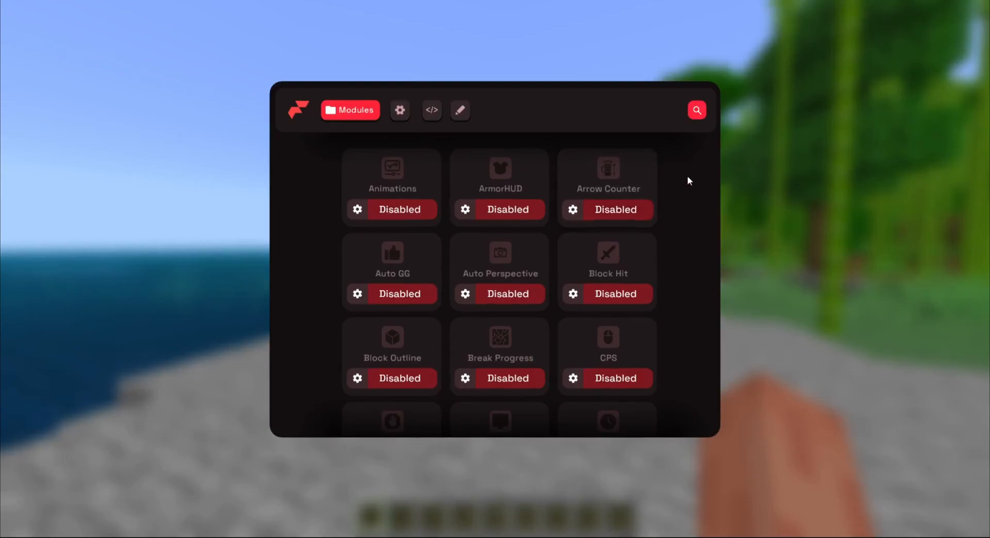
mouse_move(622, 327)
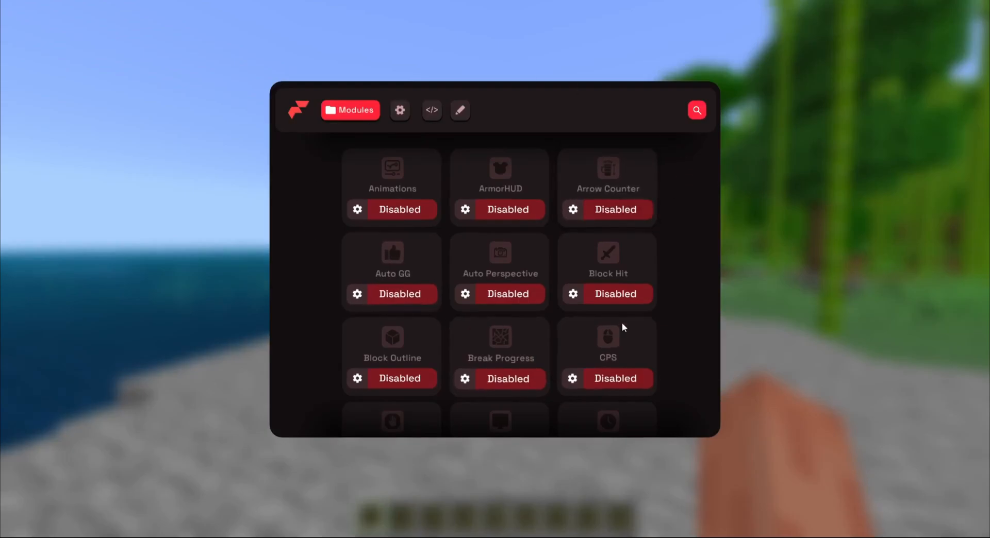
mouse_move(512, 185)
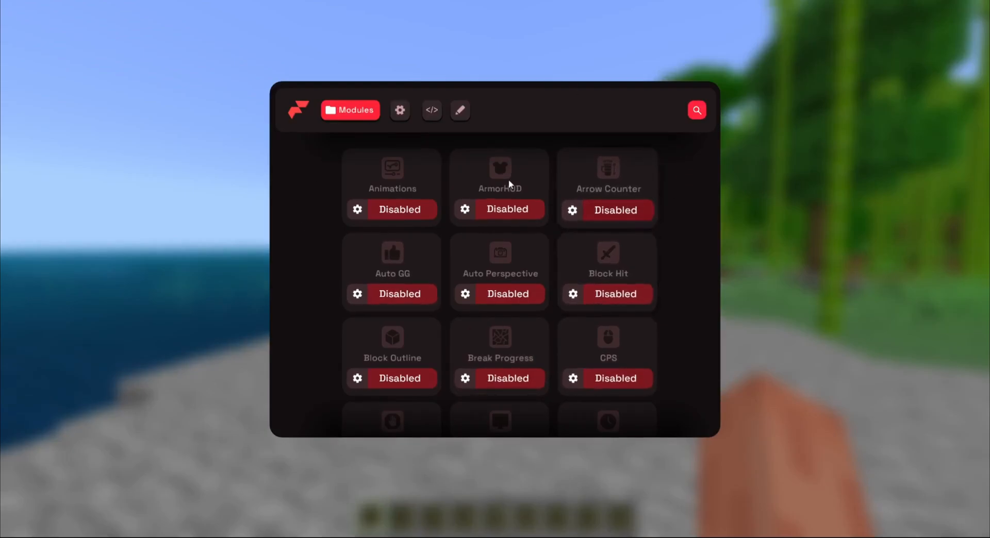
mouse_move(687, 209)
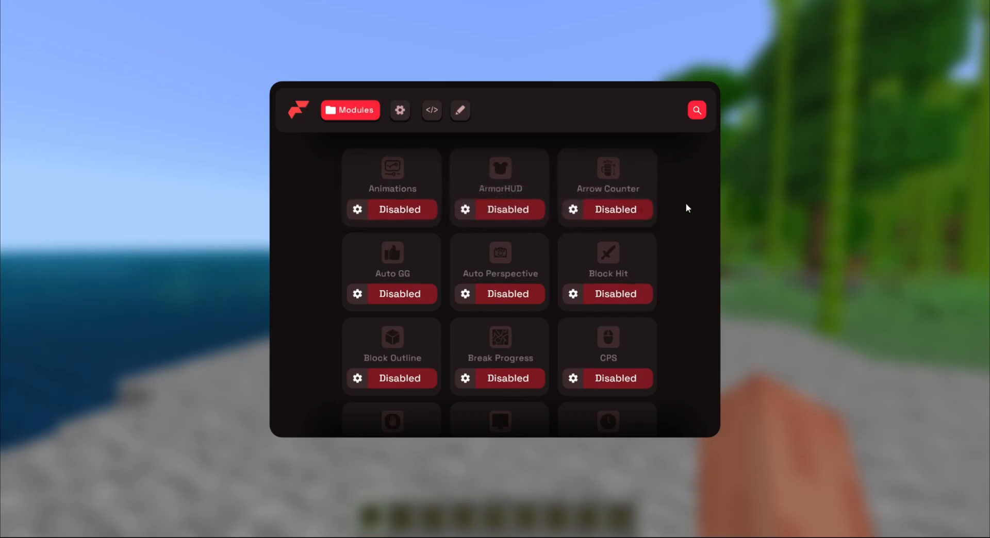
Browse the Modules grid and toggle Animations on then back off
scroll("down", 3)
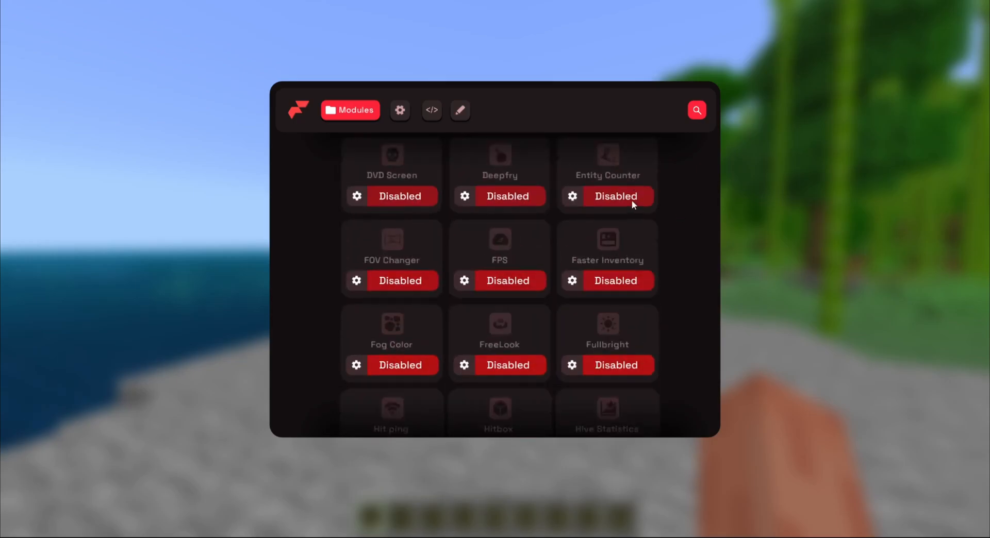
scroll("up", 3)
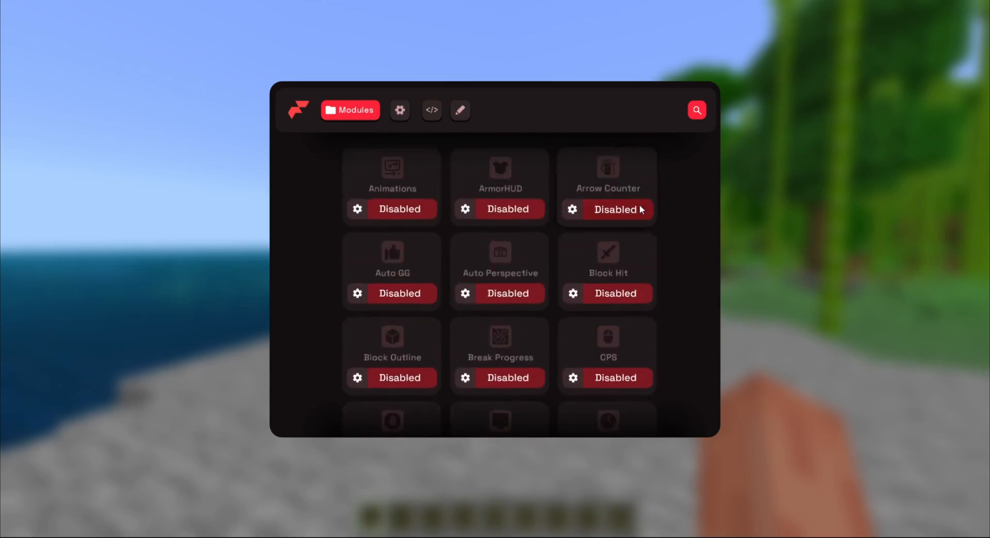
left_click(400, 210)
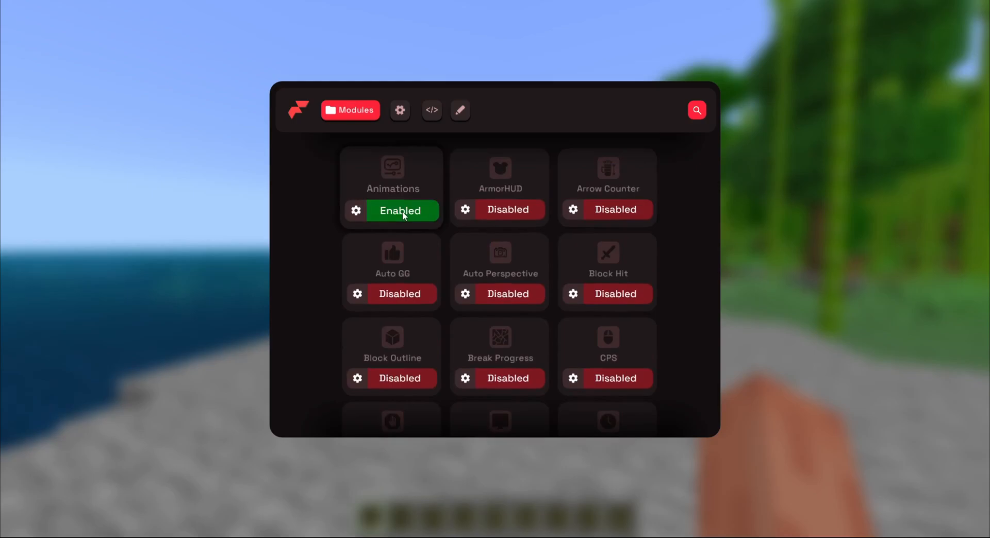
left_click(403, 210)
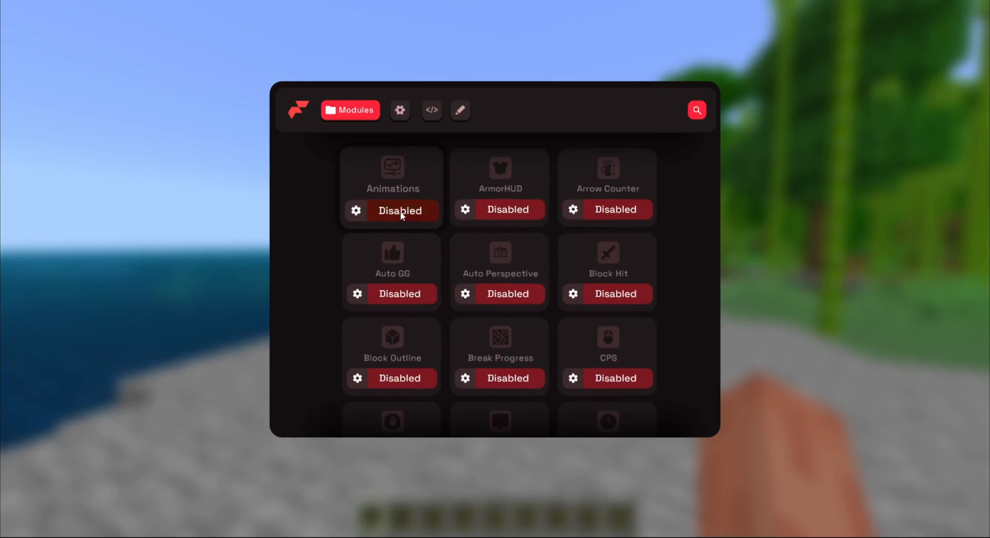
mouse_move(322, 181)
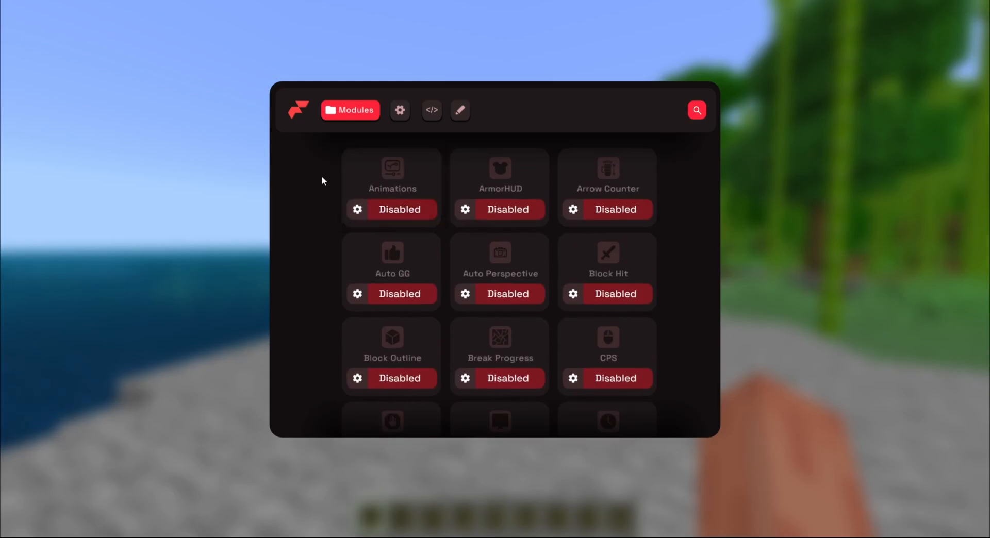
mouse_move(392, 170)
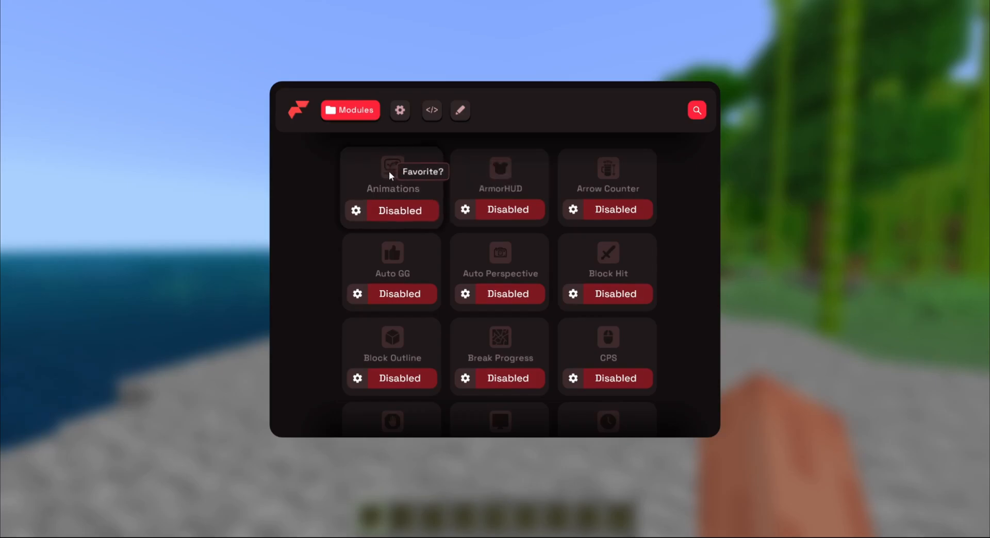
mouse_move(374, 176)
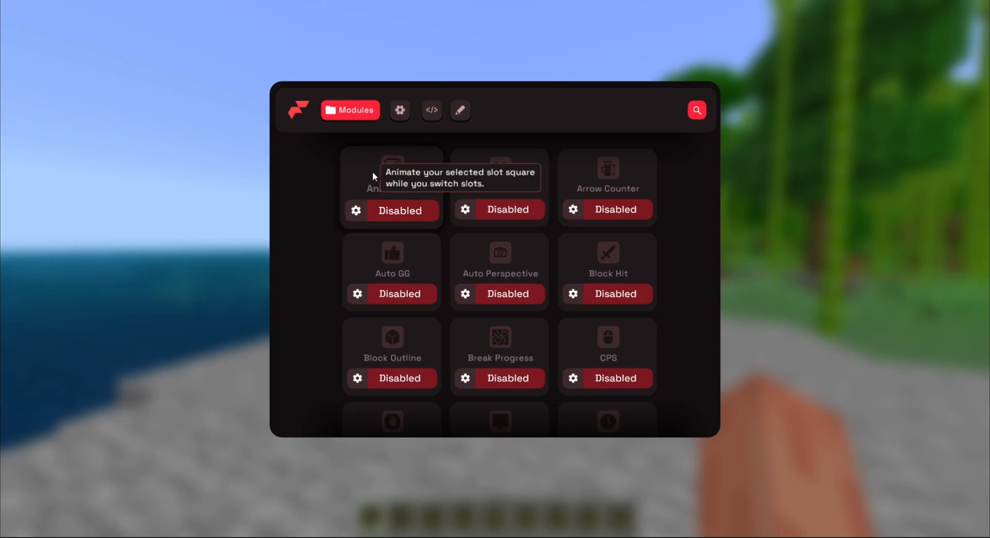
Visit the Animations and ArmorHUD module settings, then return to the full module list
left_click(399, 109)
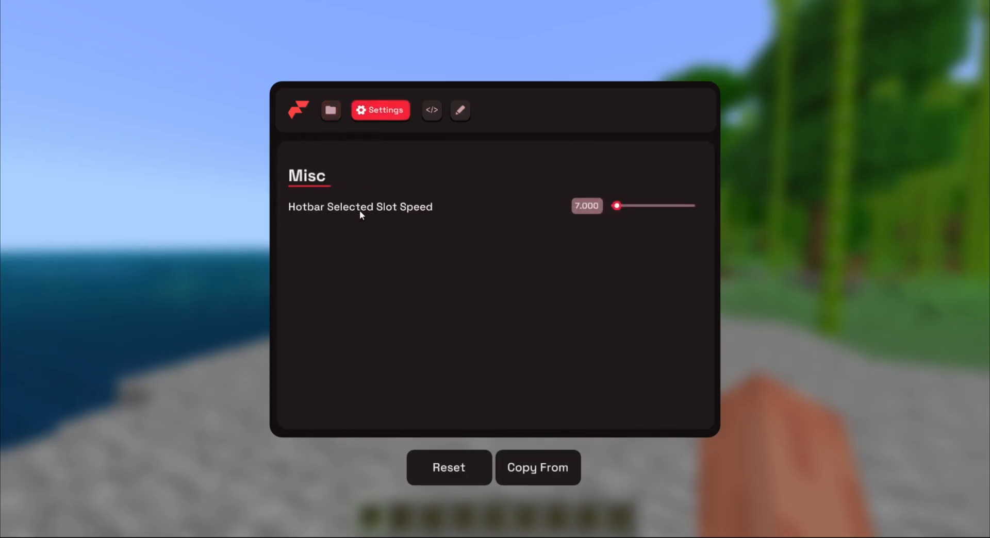
mouse_move(387, 148)
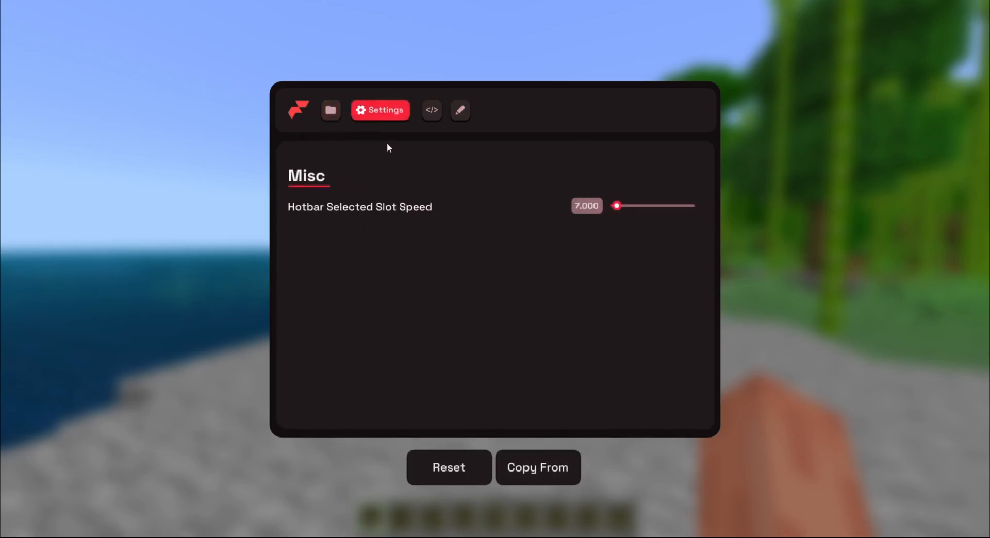
left_click(329, 109)
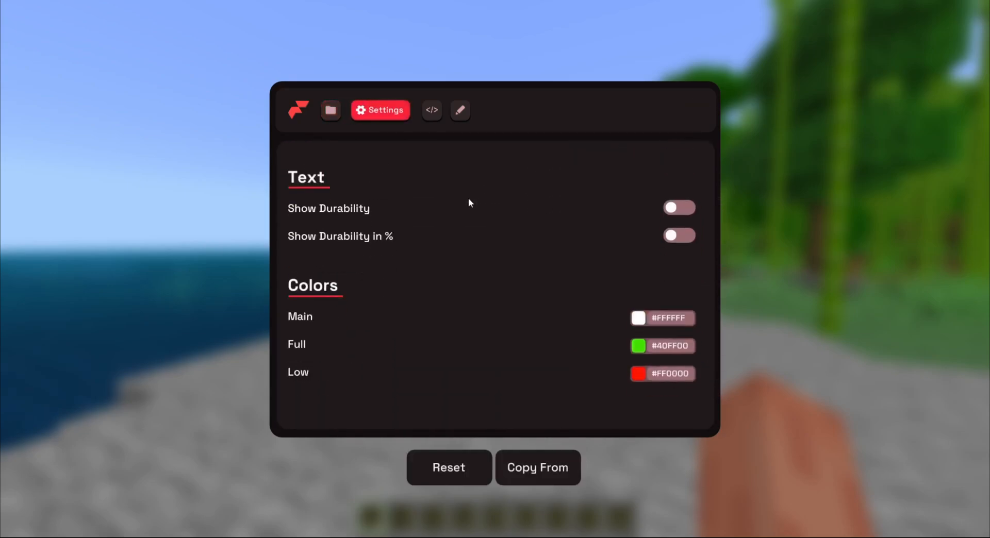
left_click(329, 109)
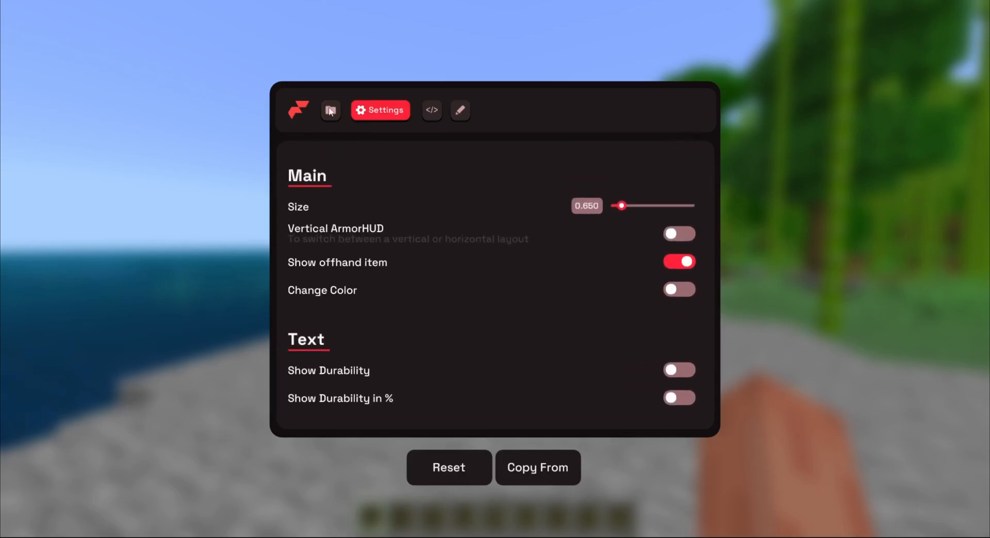
left_click(330, 109)
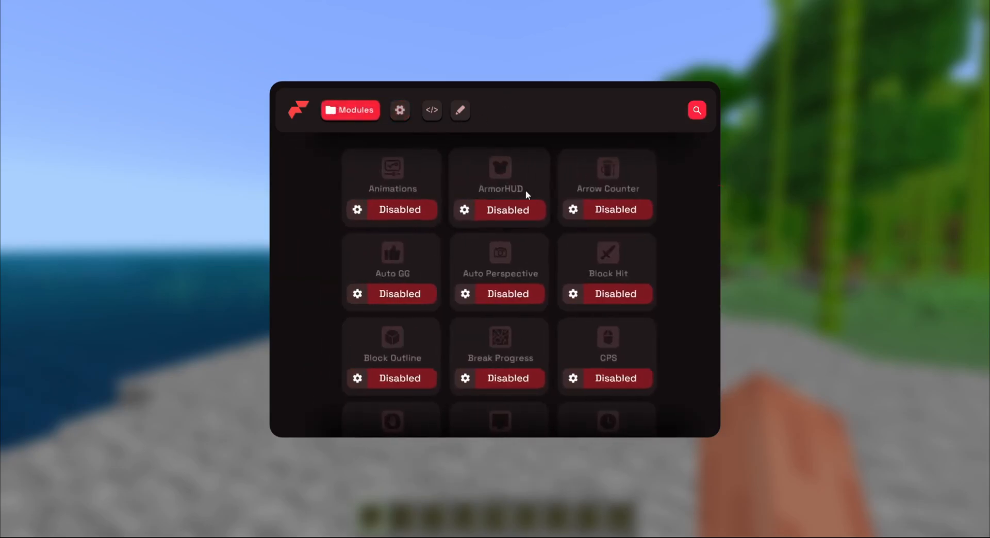
scroll("down", 3)
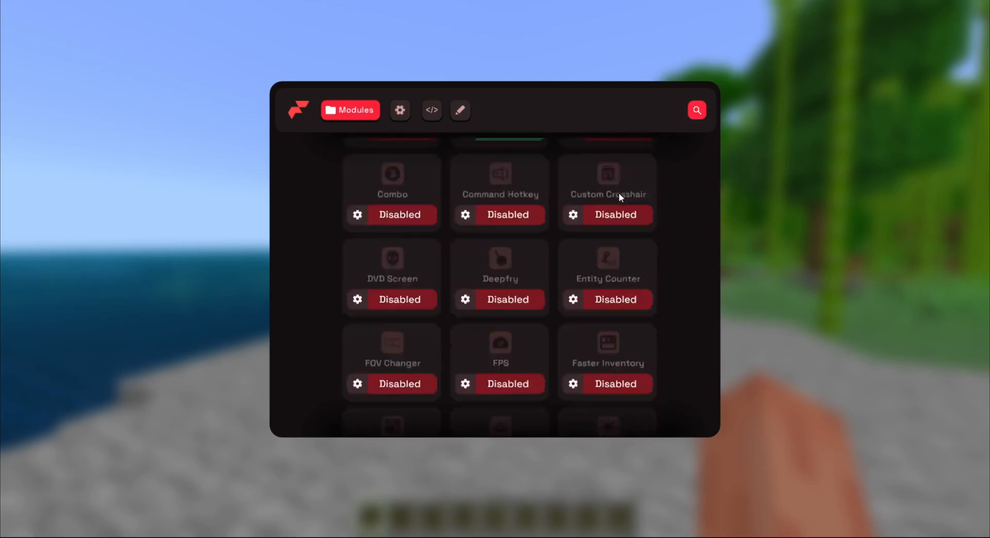
scroll("down", 3)
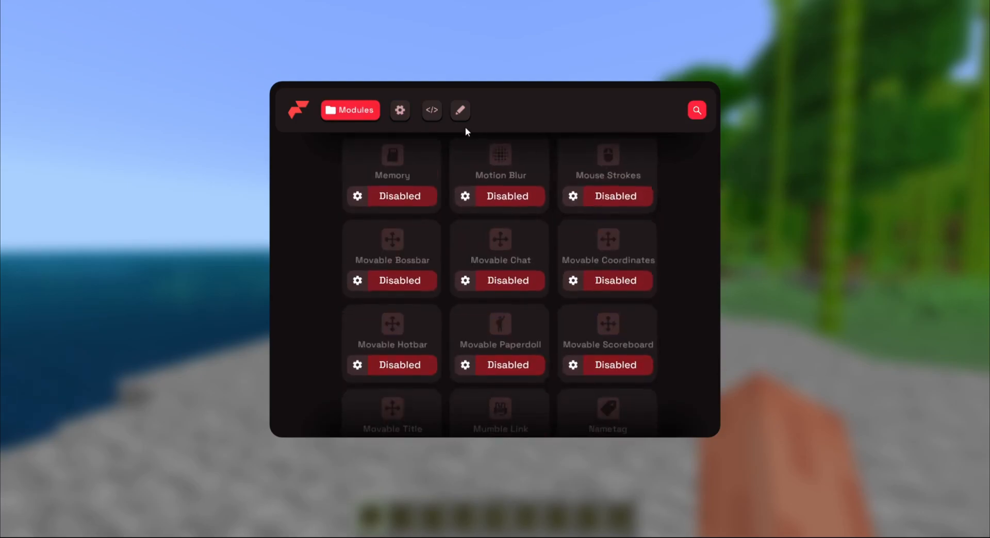
Look through the client's general Settings page
left_click(401, 109)
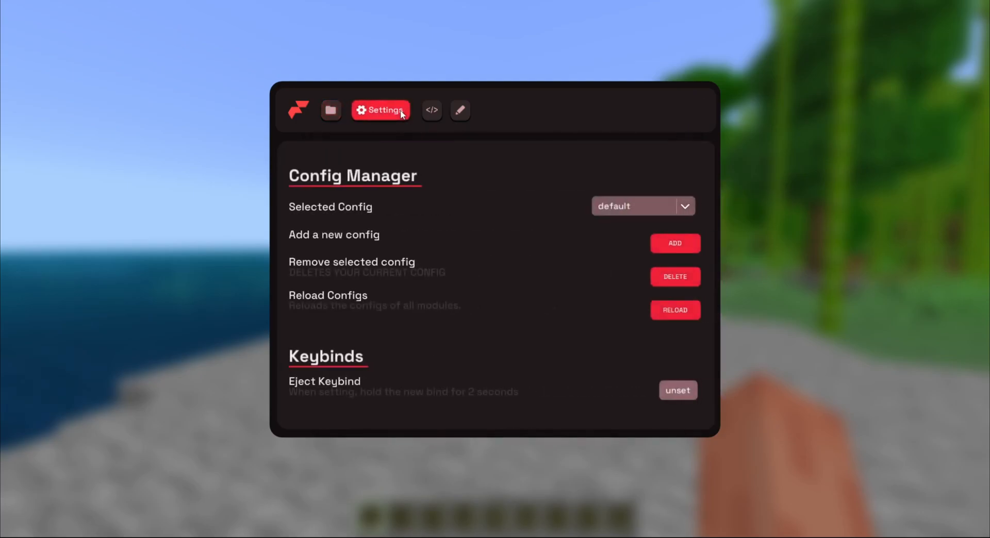
mouse_move(426, 187)
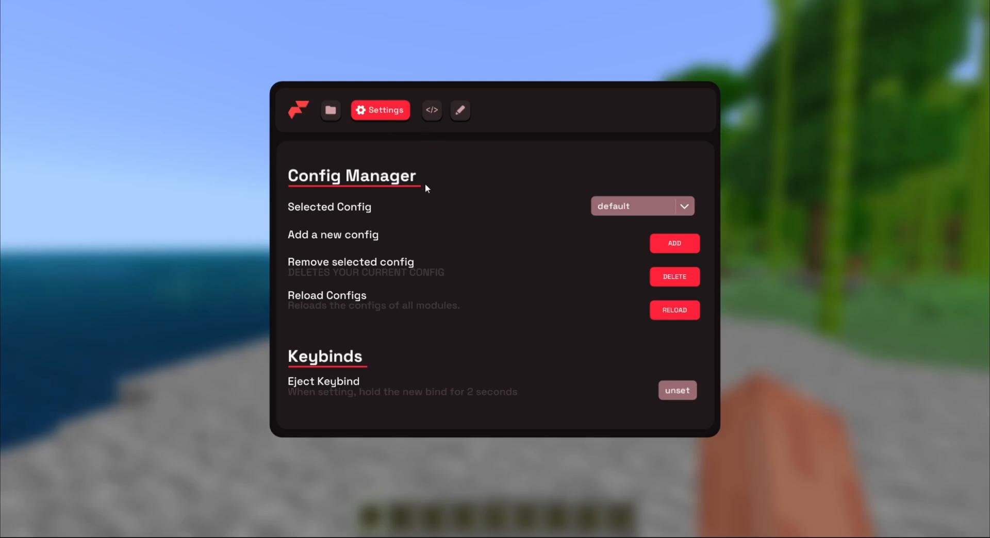
scroll("down", 3)
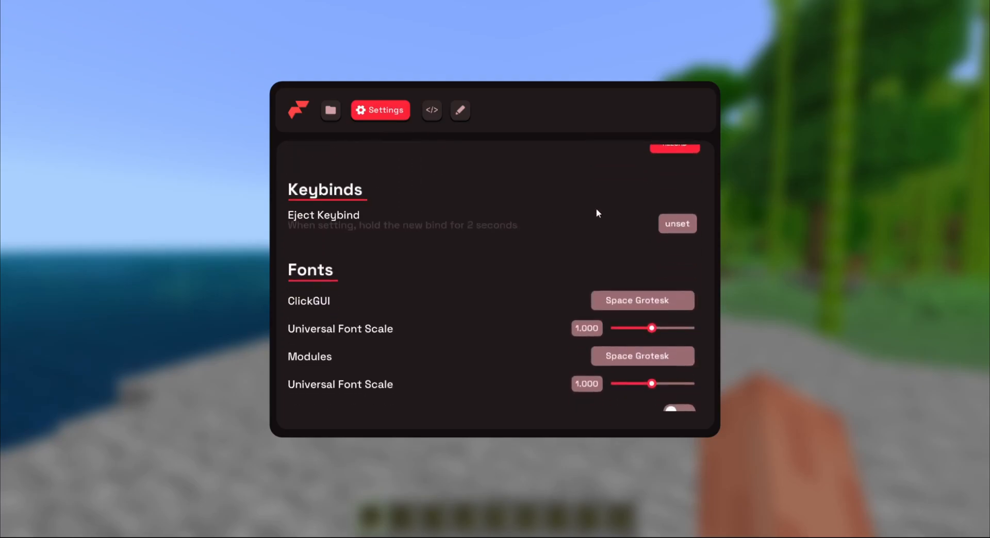
scroll("down", 3)
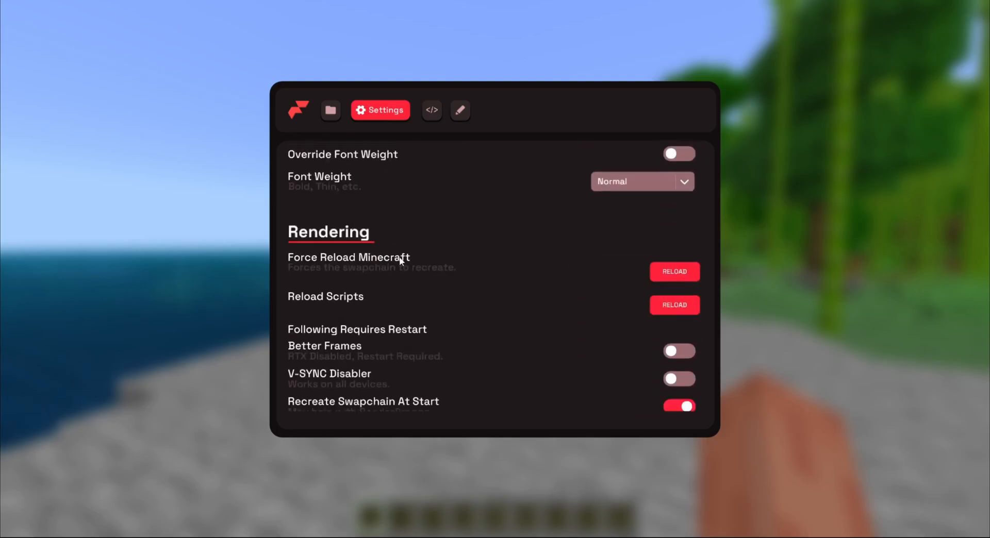
scroll("down", 3)
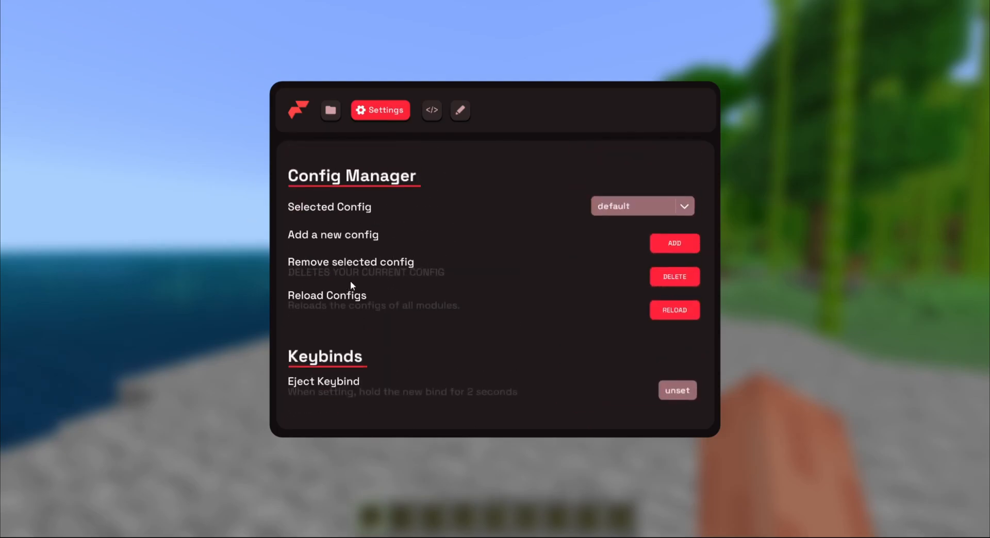
mouse_move(398, 232)
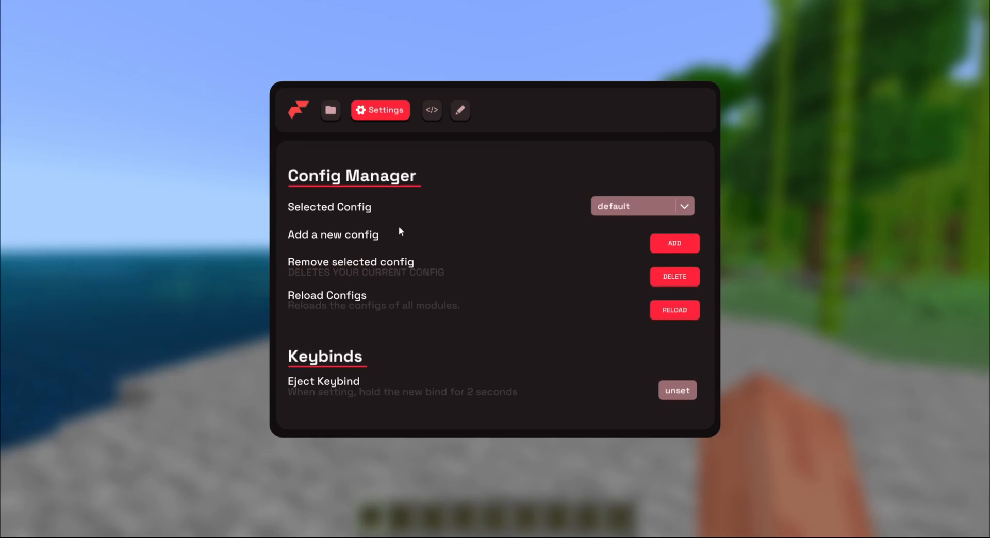
Toggle Mouse Strokes on then off in Modules, then view the empty Scripts page
left_click(330, 110)
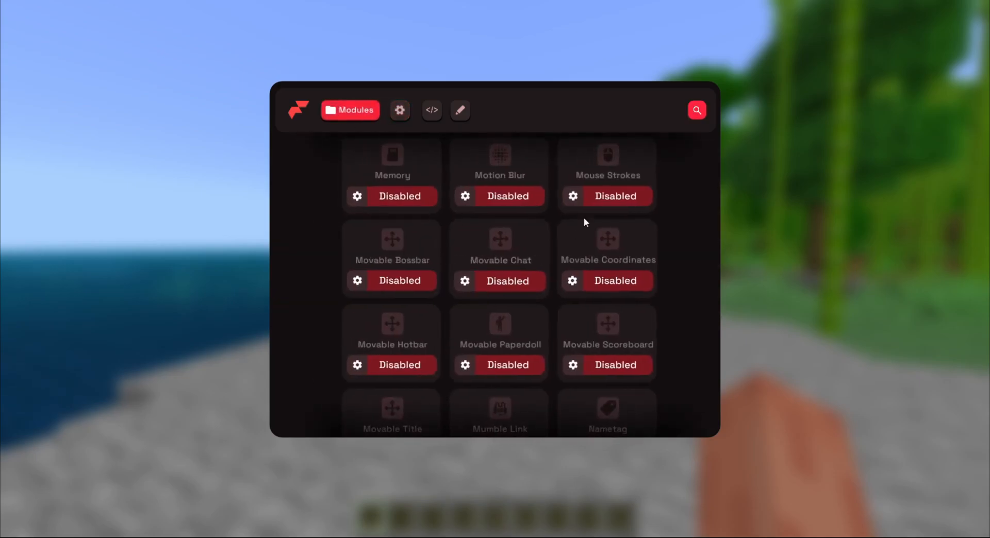
left_click(615, 196)
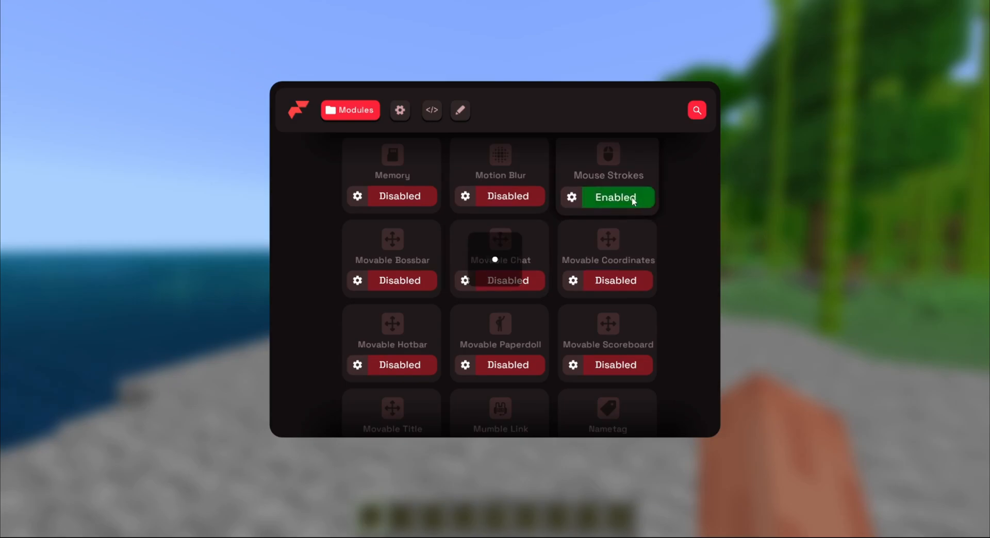
left_click(614, 197)
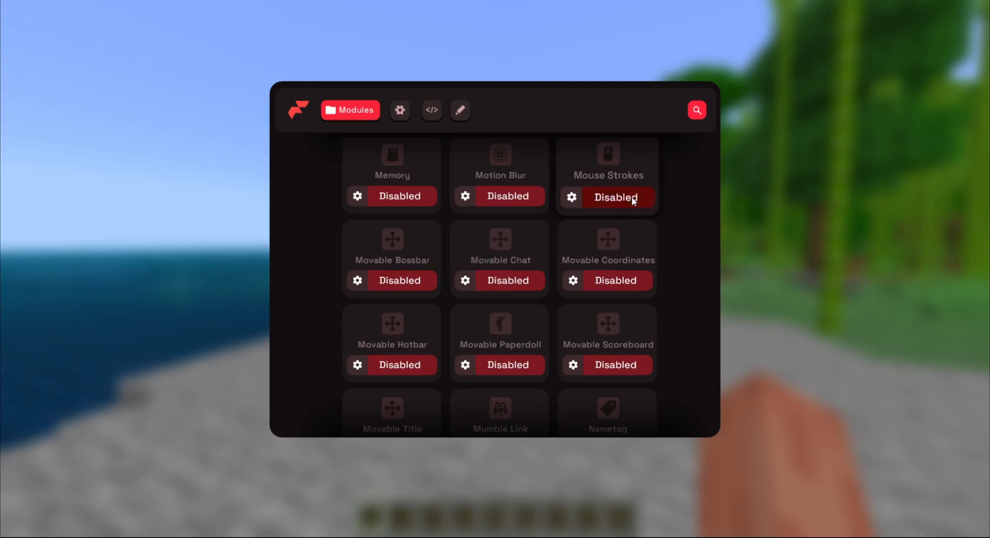
left_click(400, 110)
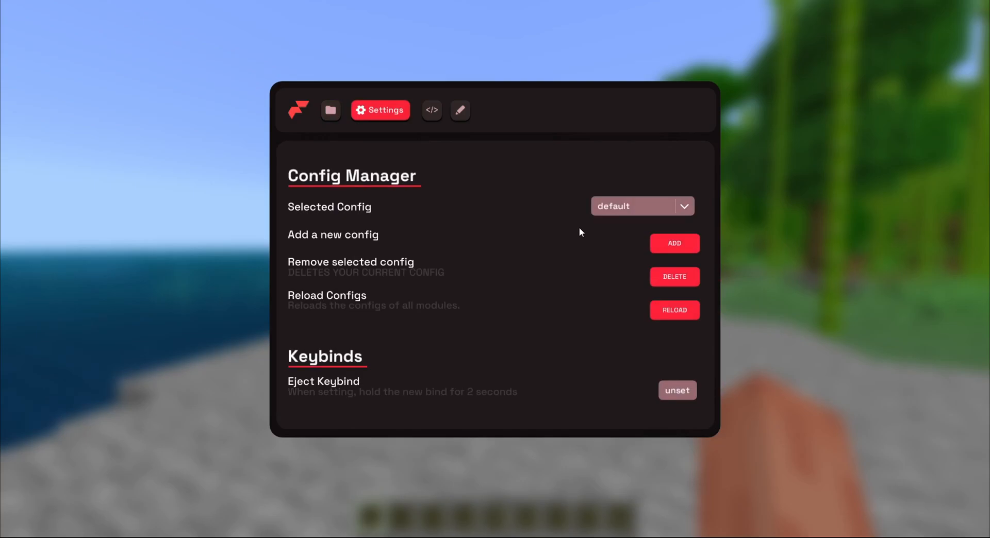
left_click(431, 109)
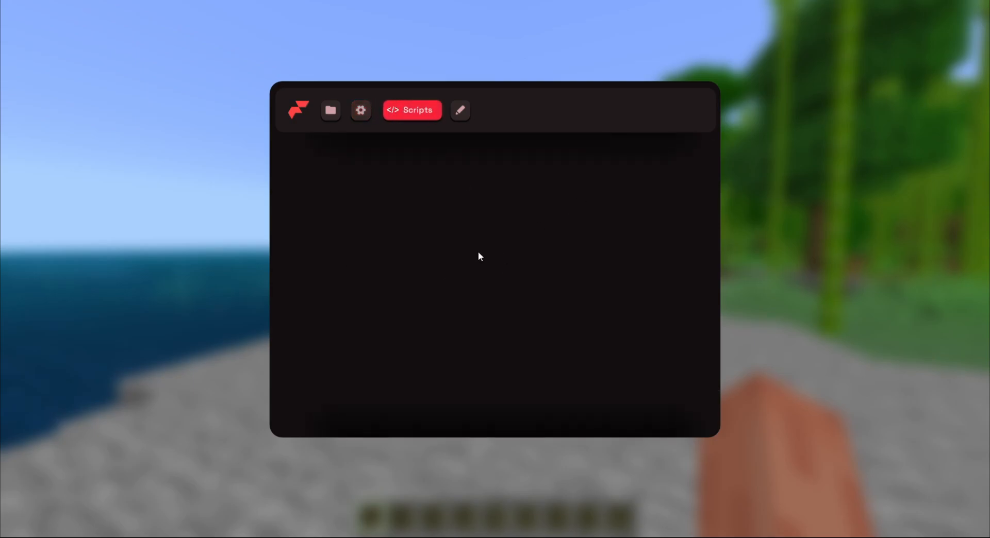
mouse_move(443, 218)
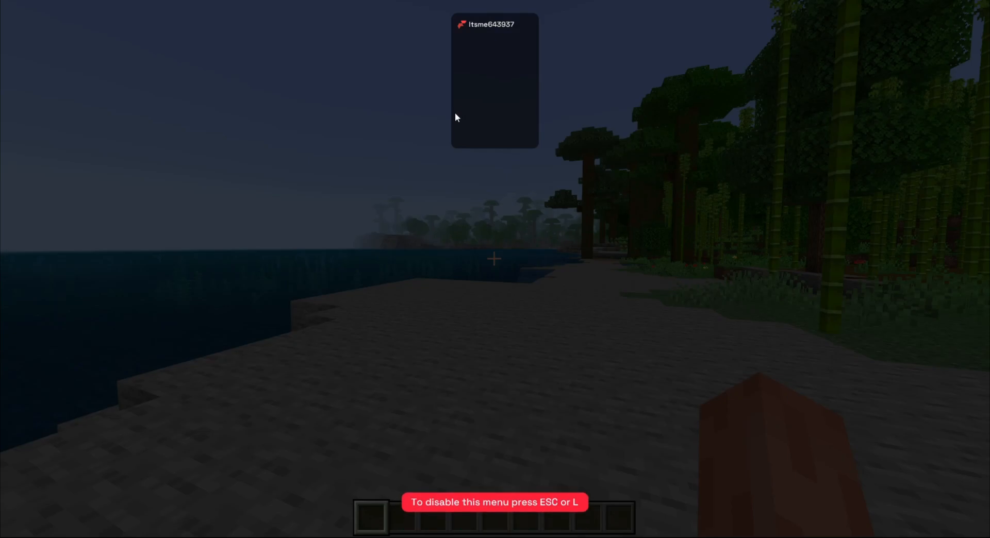
mouse_move(601, 284)
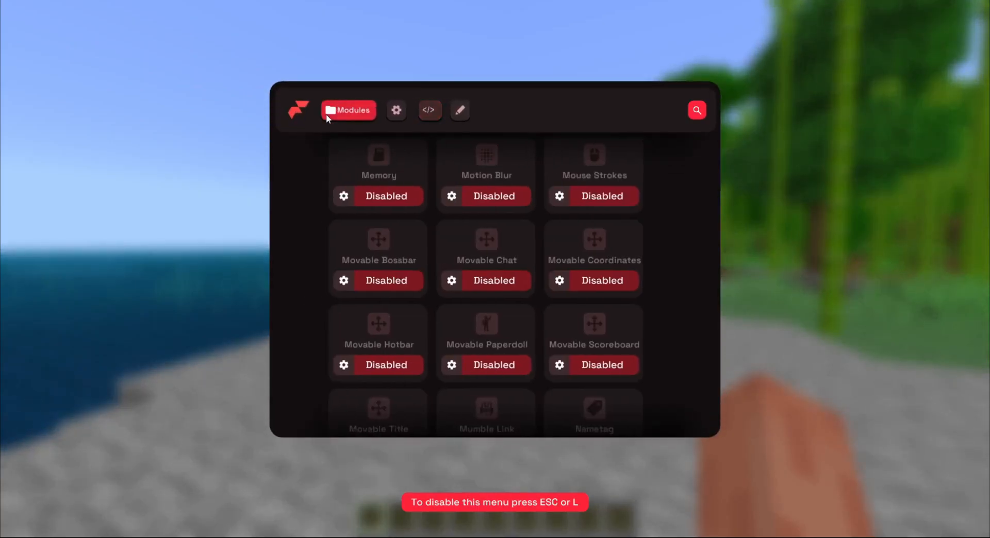
Enable the Fullbright module in the Modules grid
scroll("up", 3)
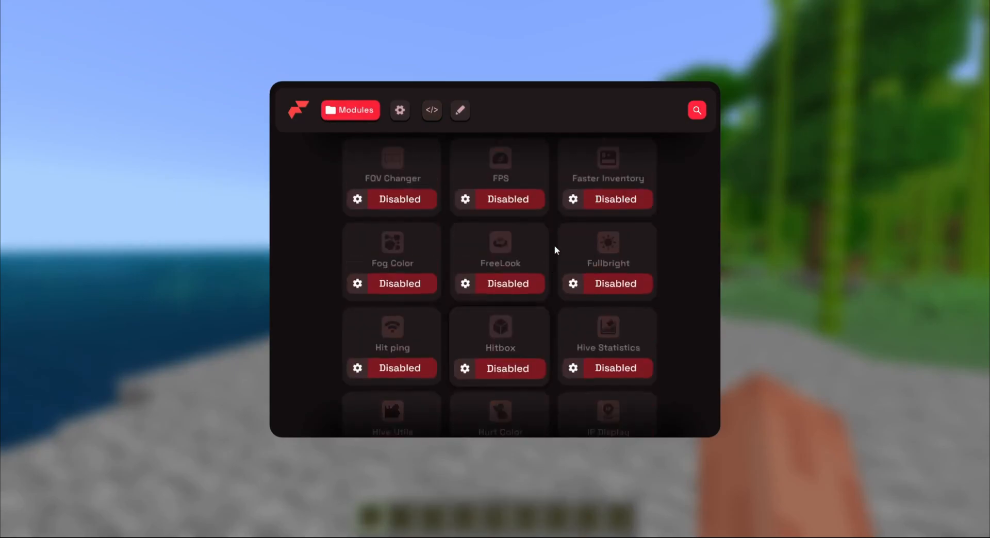
scroll("up", 3)
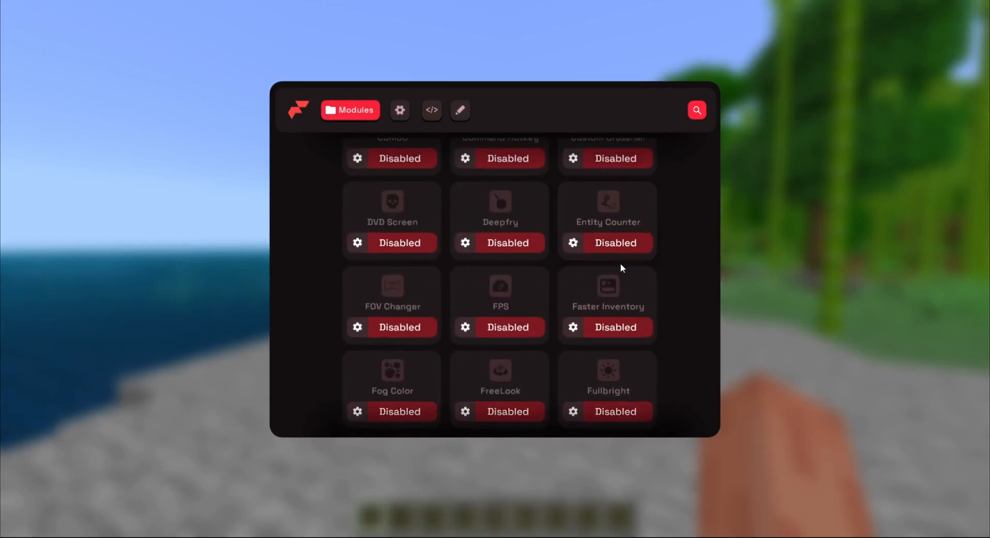
mouse_move(641, 278)
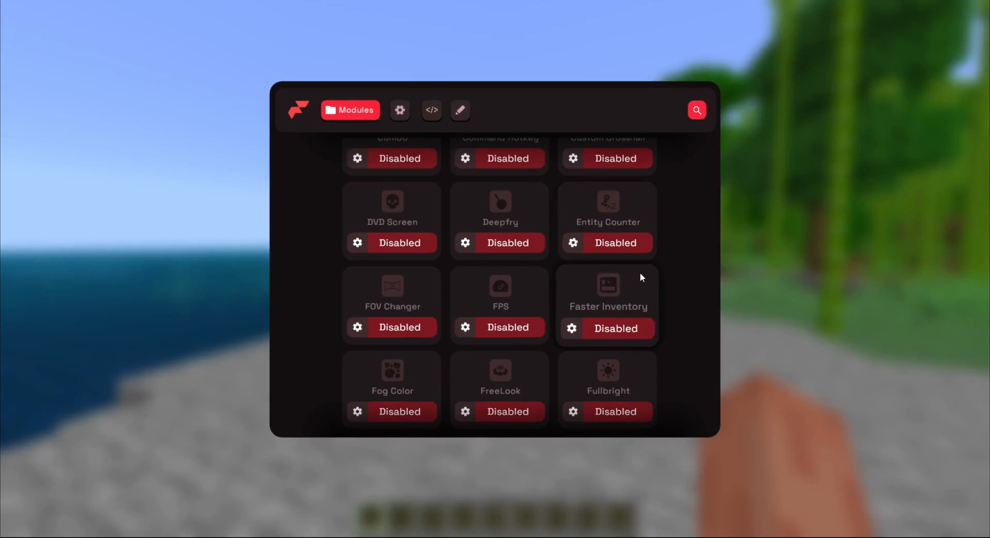
scroll("down", 3)
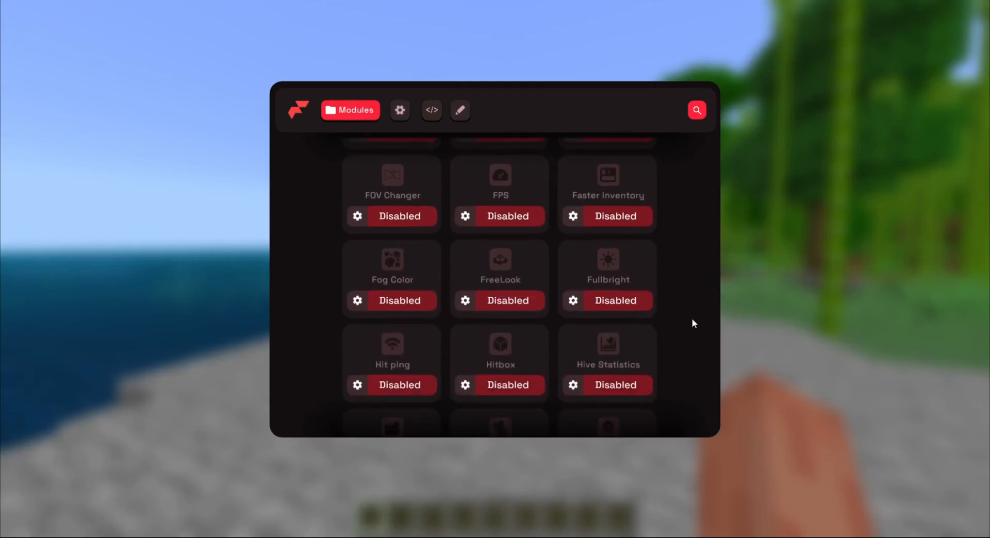
left_click(615, 302)
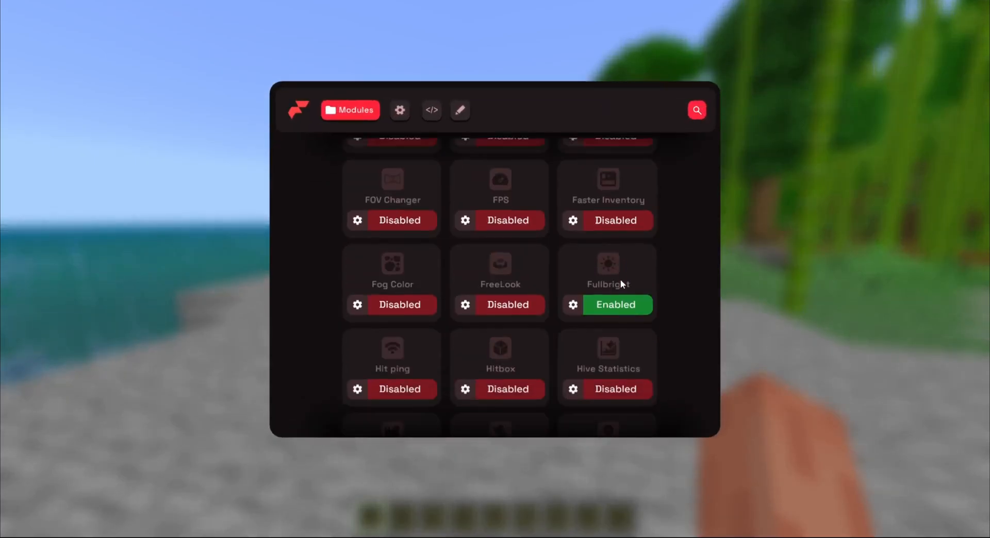
Leave ArmorHUD enabled in the Modules list and exit the Flarial menu back to gameplay
scroll("up", 3)
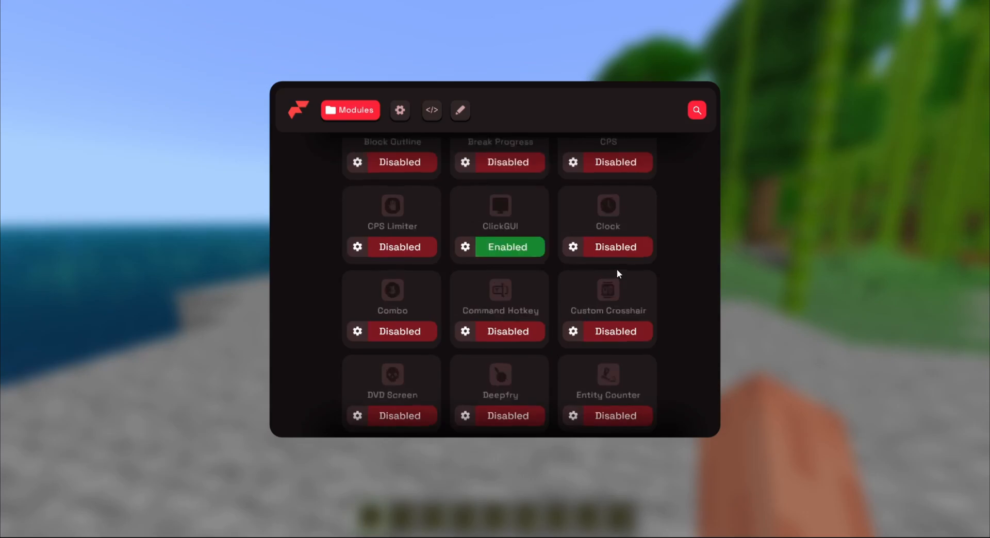
scroll("up", 3)
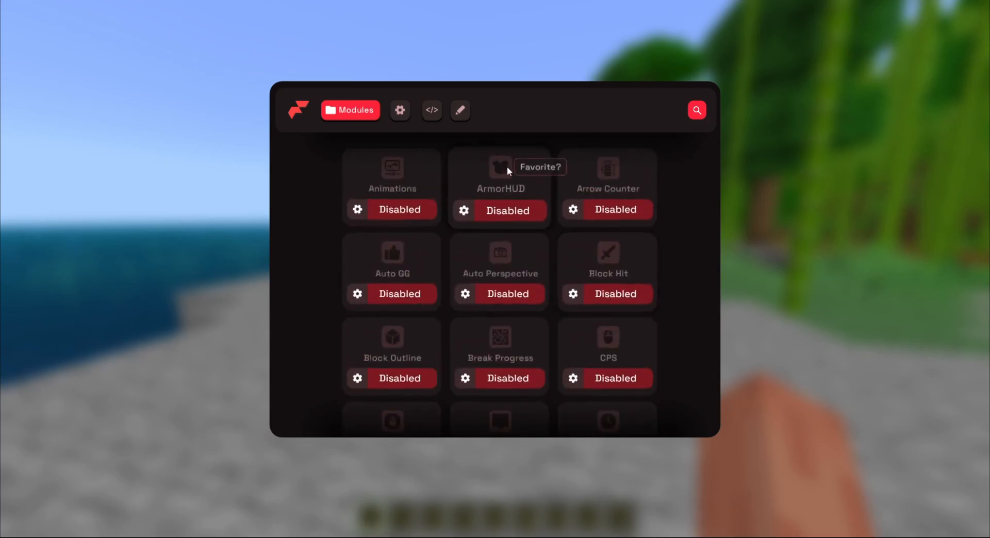
mouse_move(508, 210)
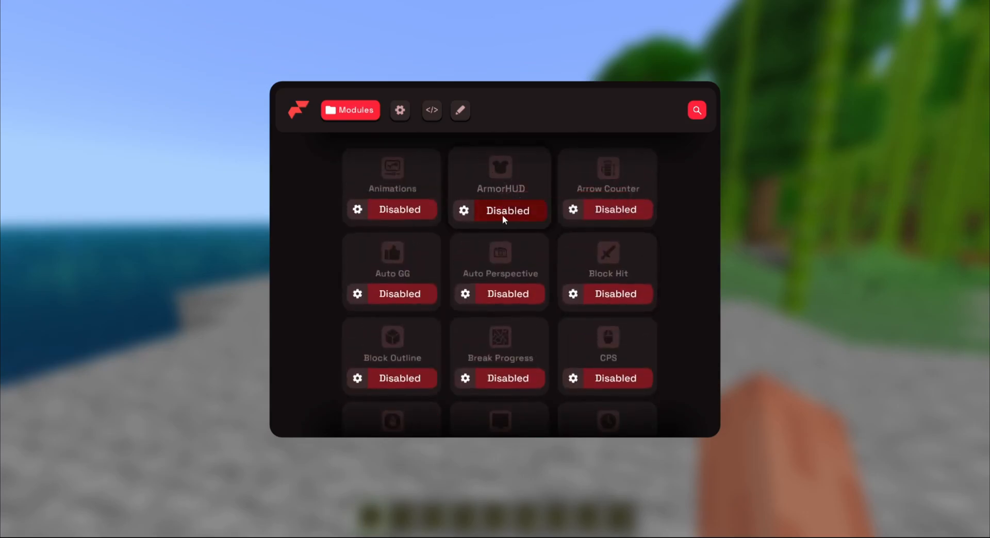
left_click(508, 210)
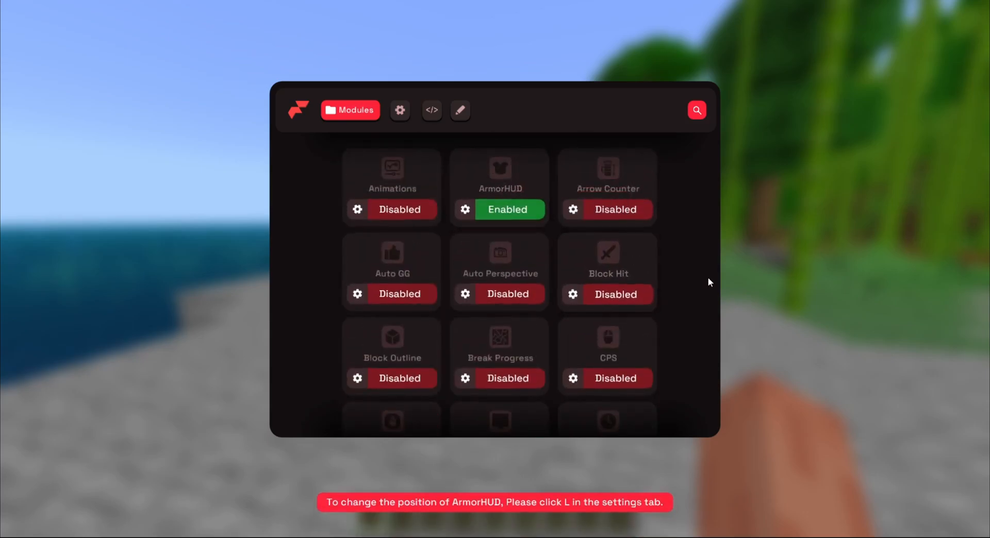
key("Escape")
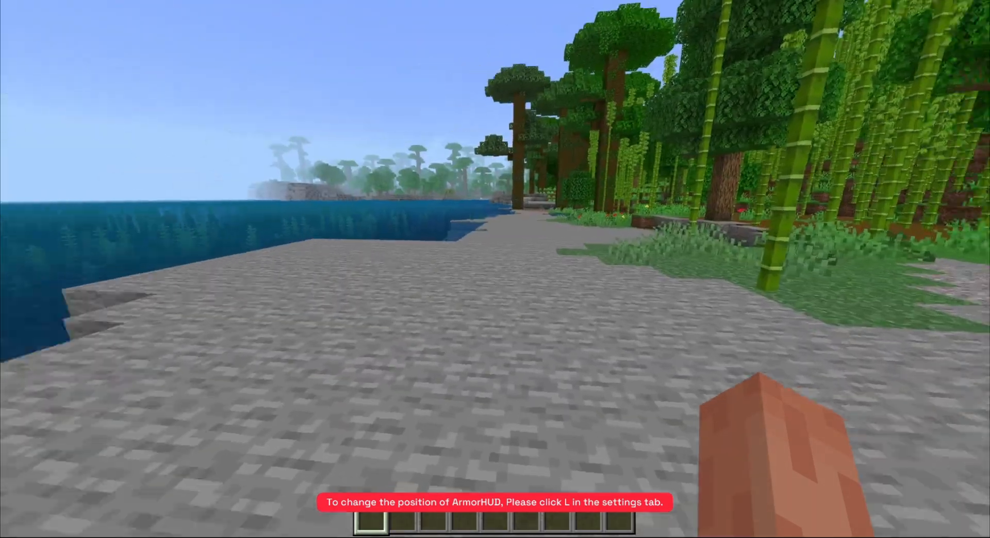
Search 'hel' in the creative inventory, take a helmet to the hotbar and return to the world
key("e")
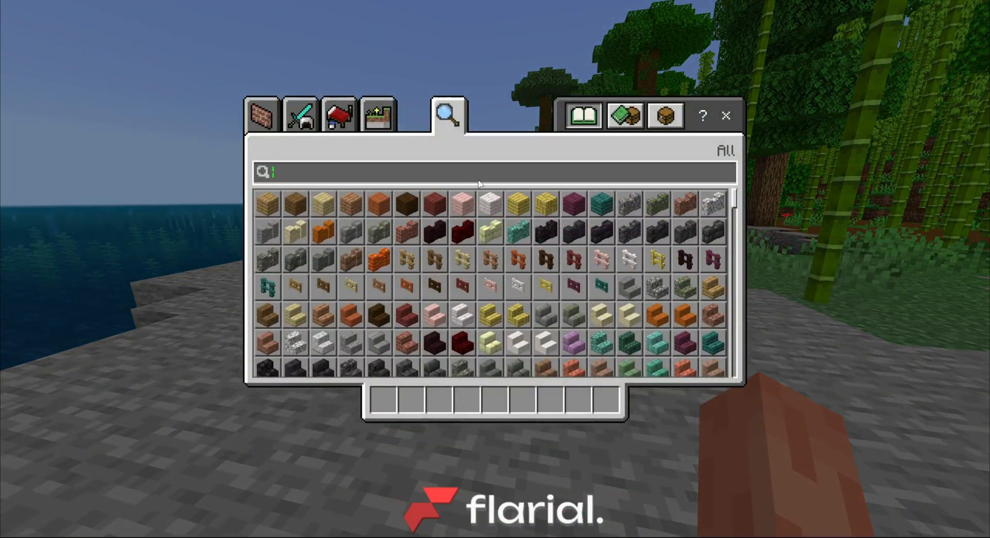
type("hel")
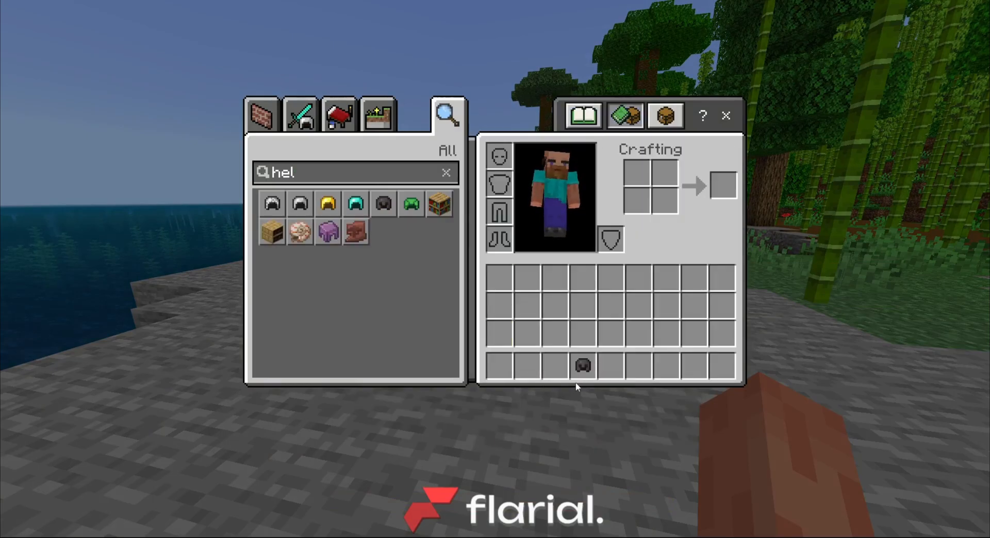
key("Escape")
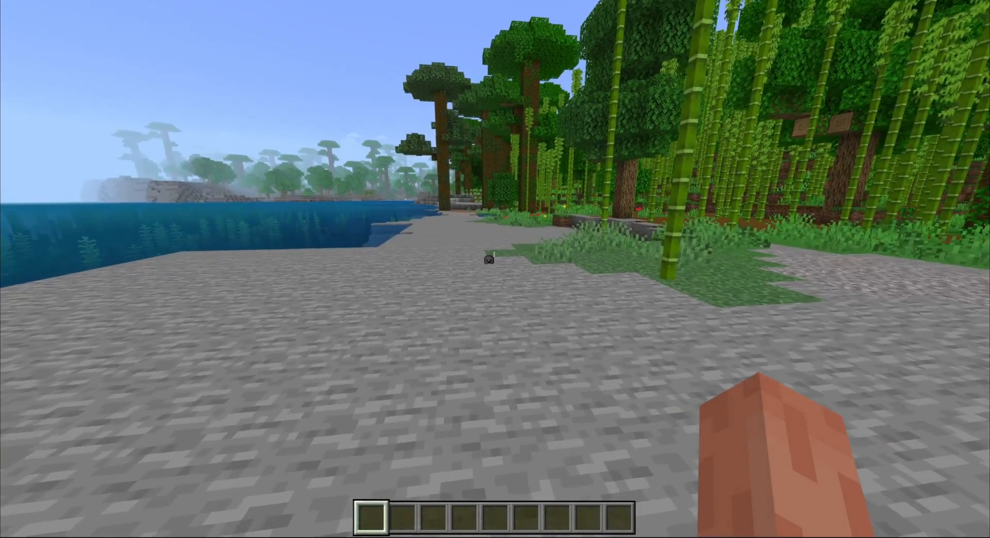
mouse_move(496, 269)
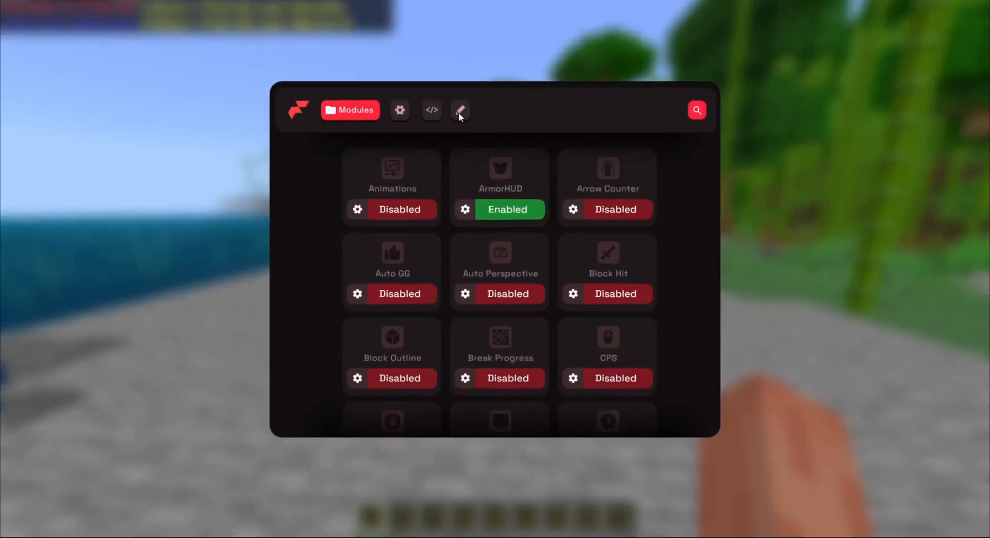
Reposition the ArmorHUD display just left of the hotbar via the HUD edit mode
left_click(460, 110)
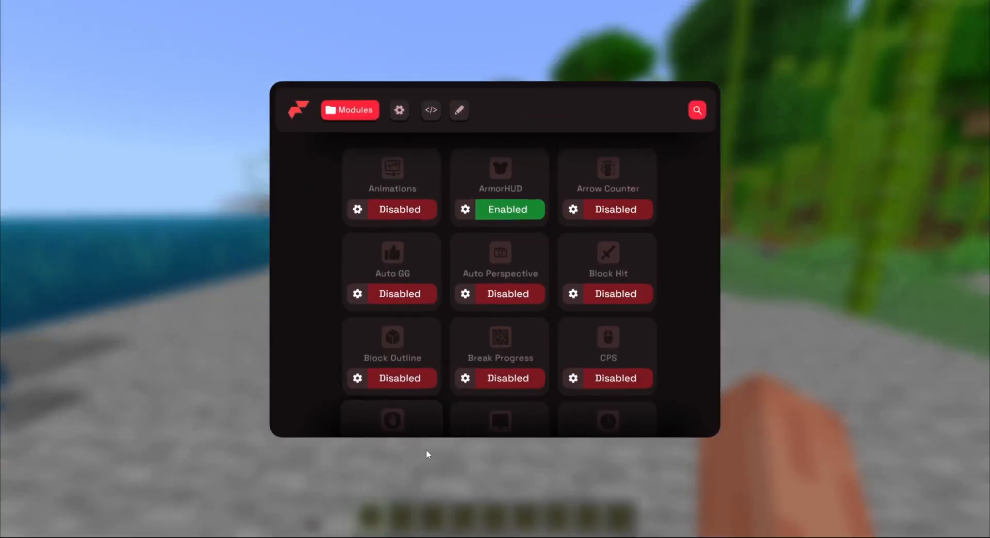
key("Escape")
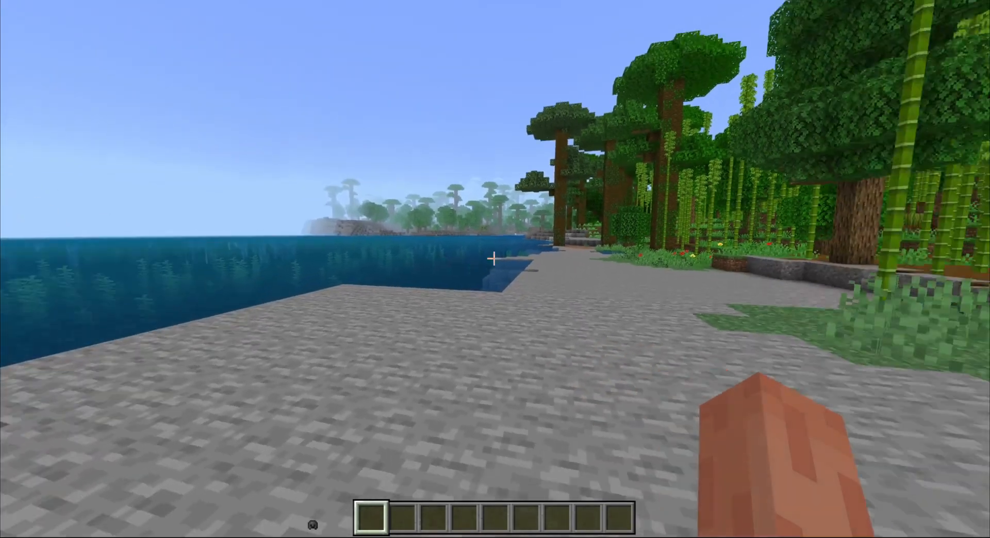
mouse_move(495, 259)
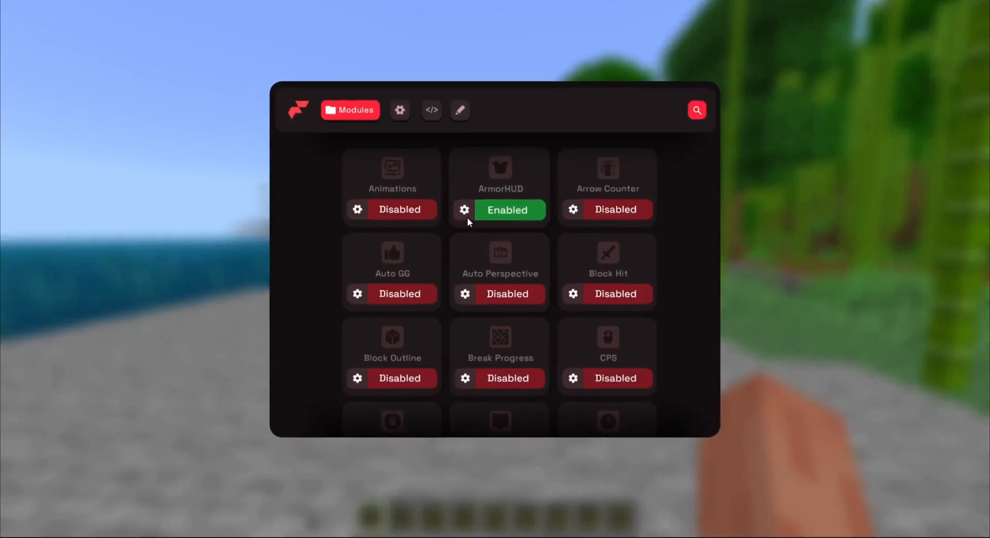
left_click(463, 210)
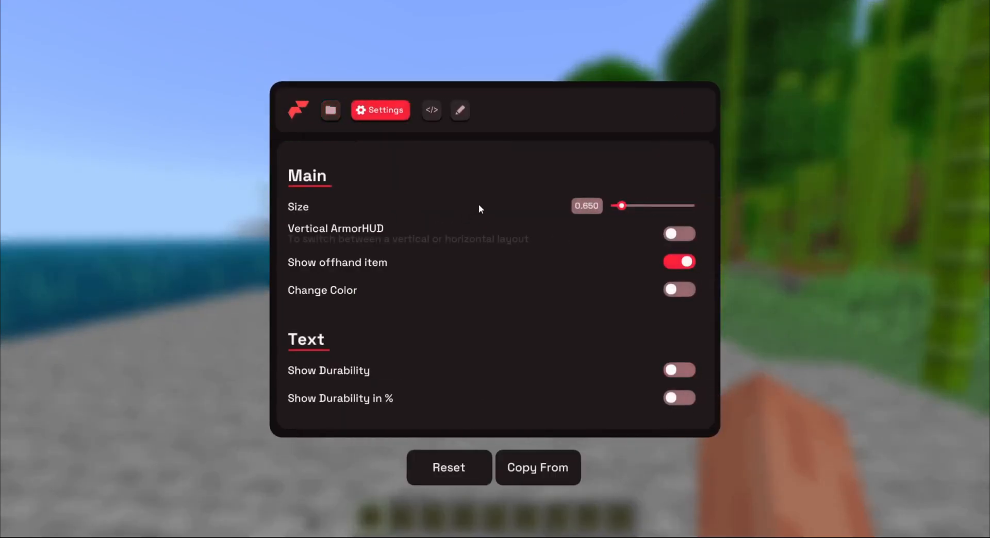
Browse the ArmorHUD settings and go back to the module list
left_click(679, 290)
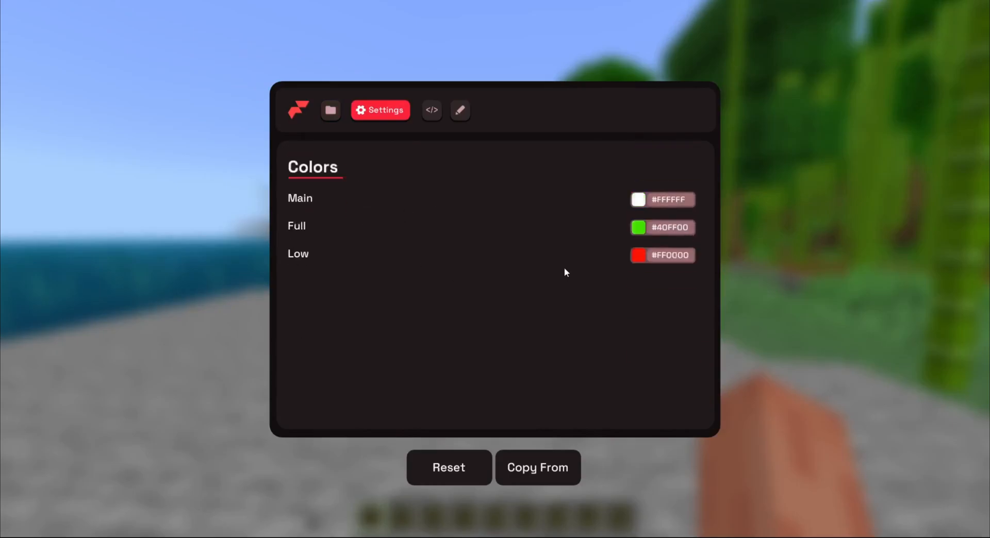
left_click(379, 110)
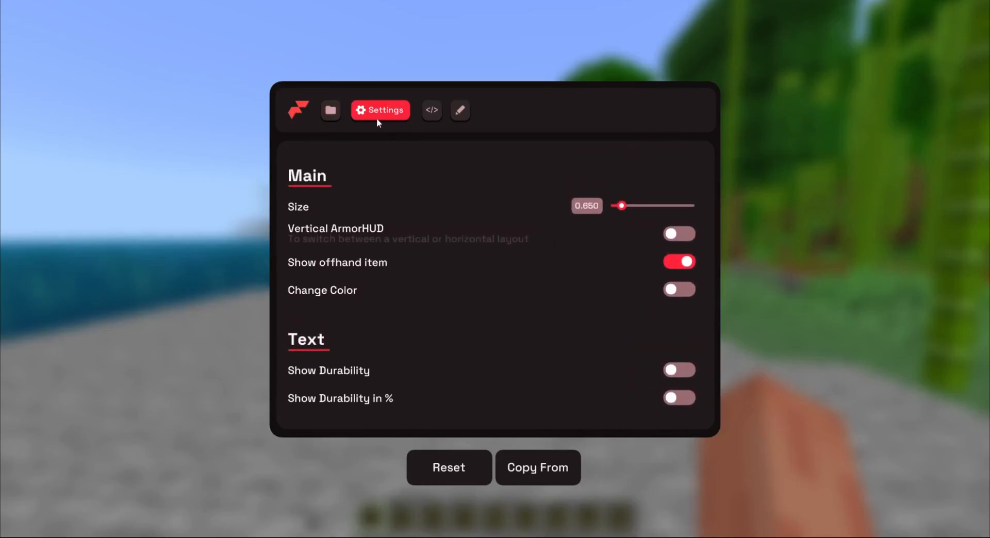
left_click(330, 109)
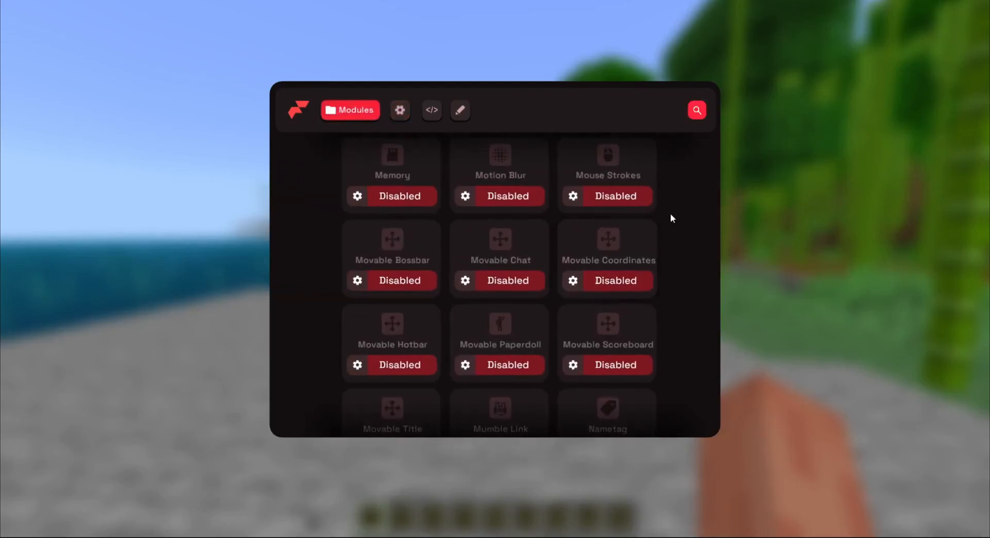
Check that Zoom shows Enabled in the Modules list, then exit the menu to the game
scroll("up", 3)
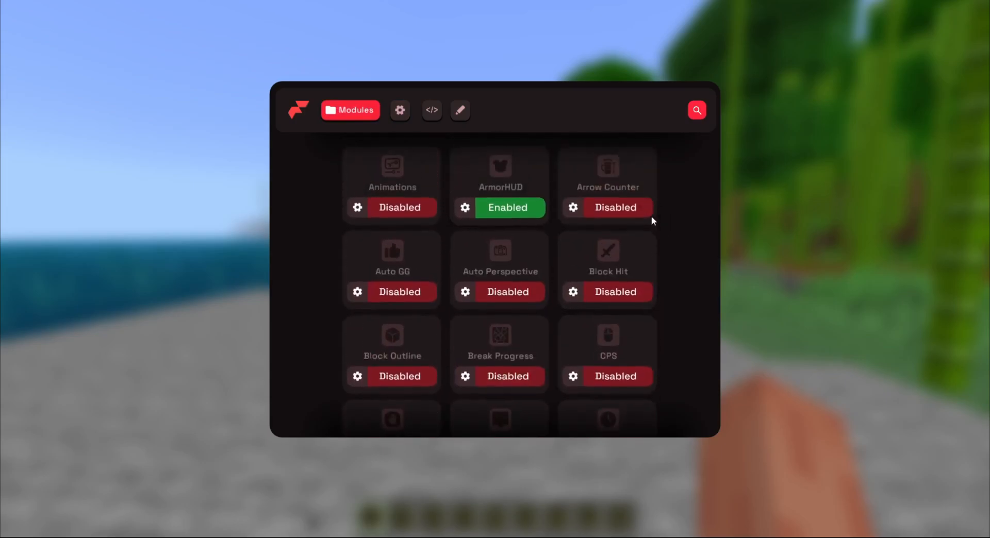
scroll("down", 3)
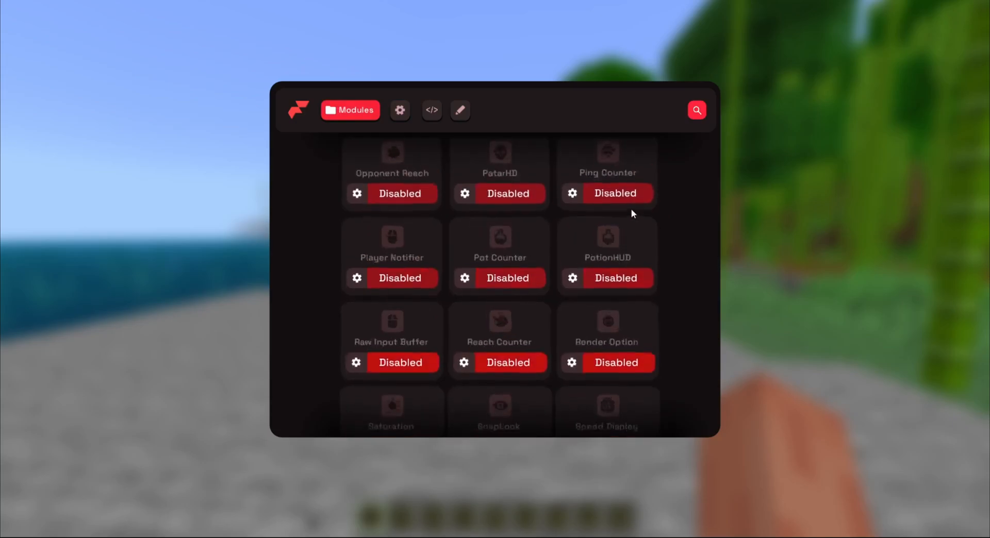
scroll("down", 3)
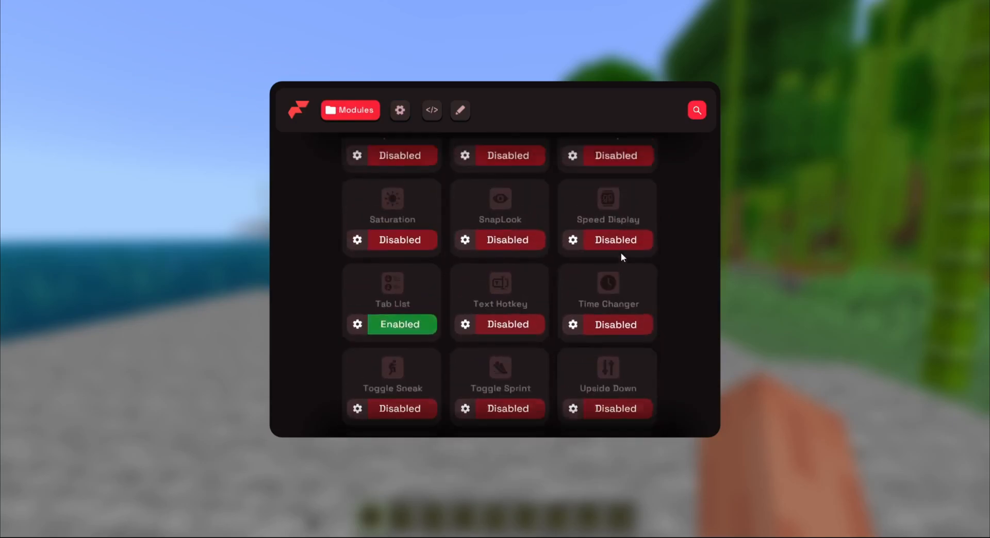
scroll("up", 3)
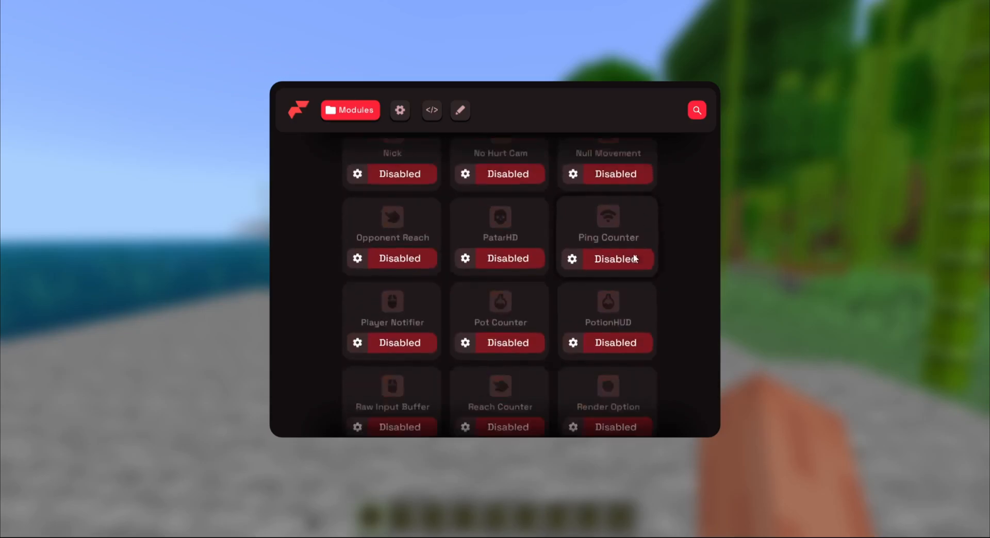
scroll("down", 3)
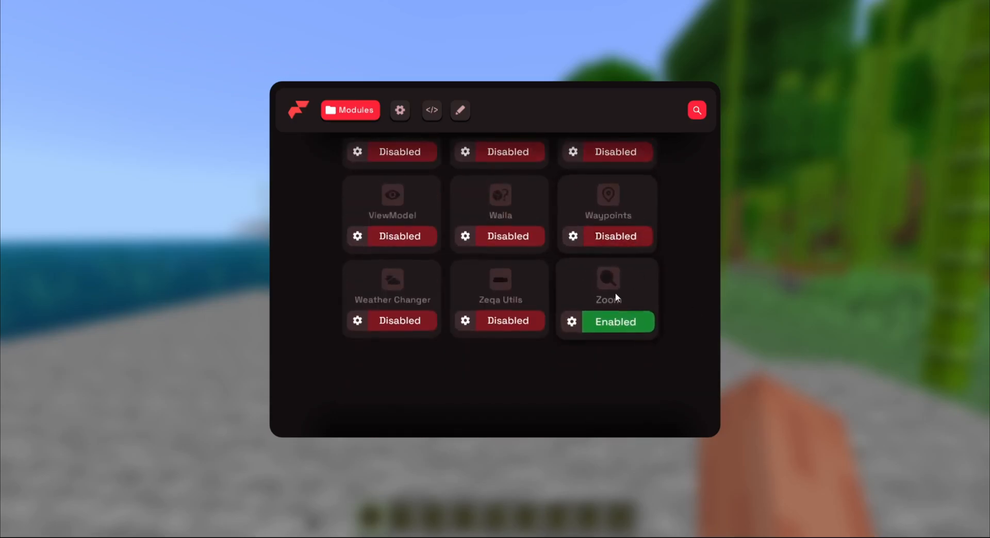
key("Escape")
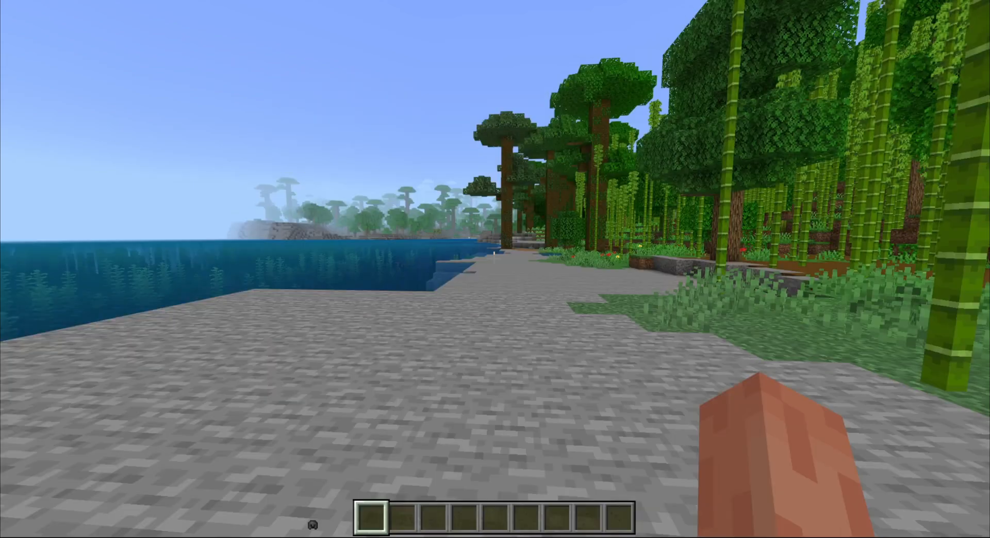
mouse_move(495, 260)
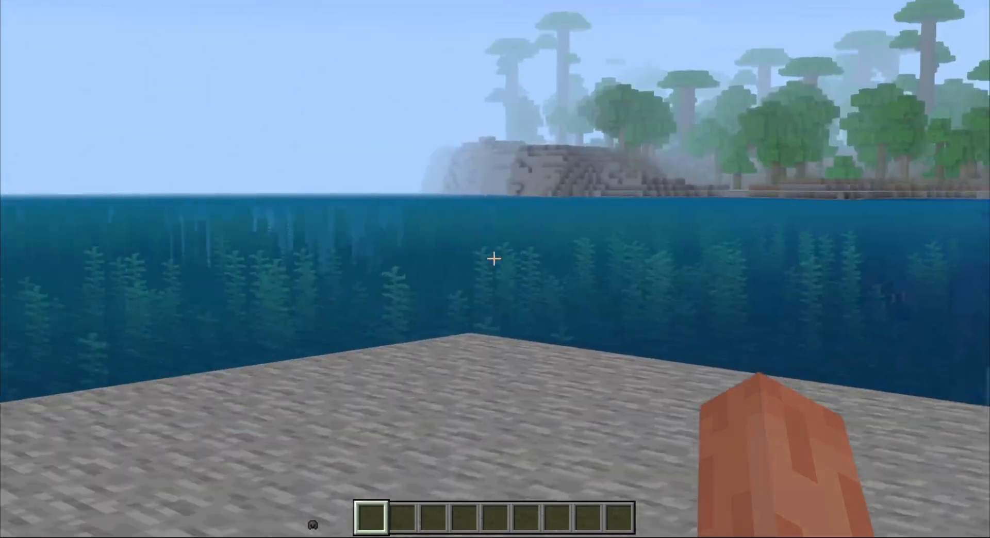
mouse_move(253, 253)
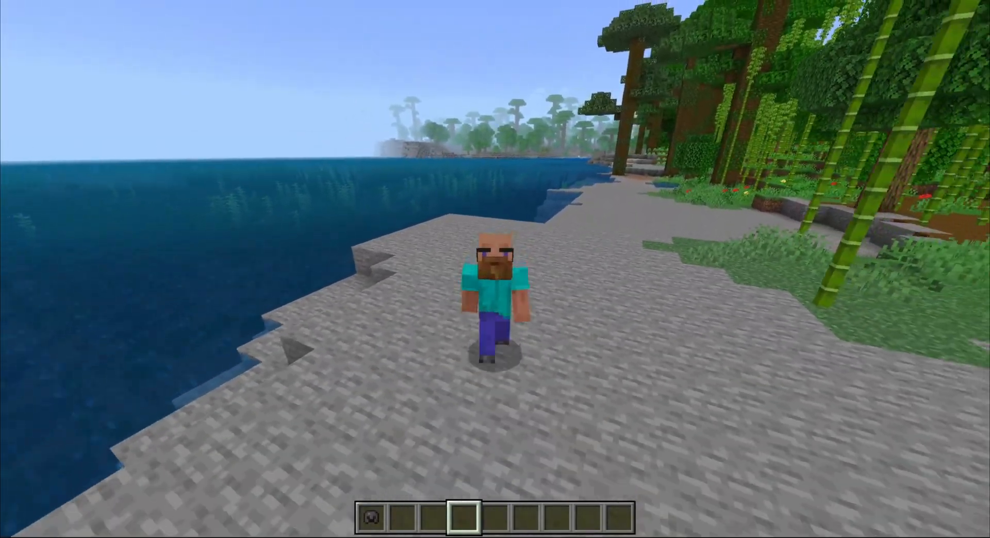
mouse_move(495, 269)
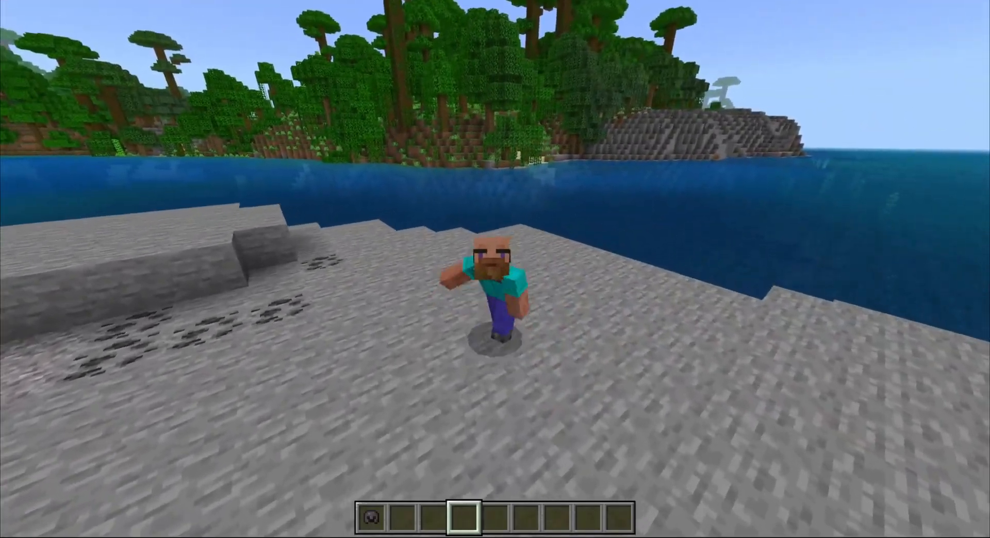